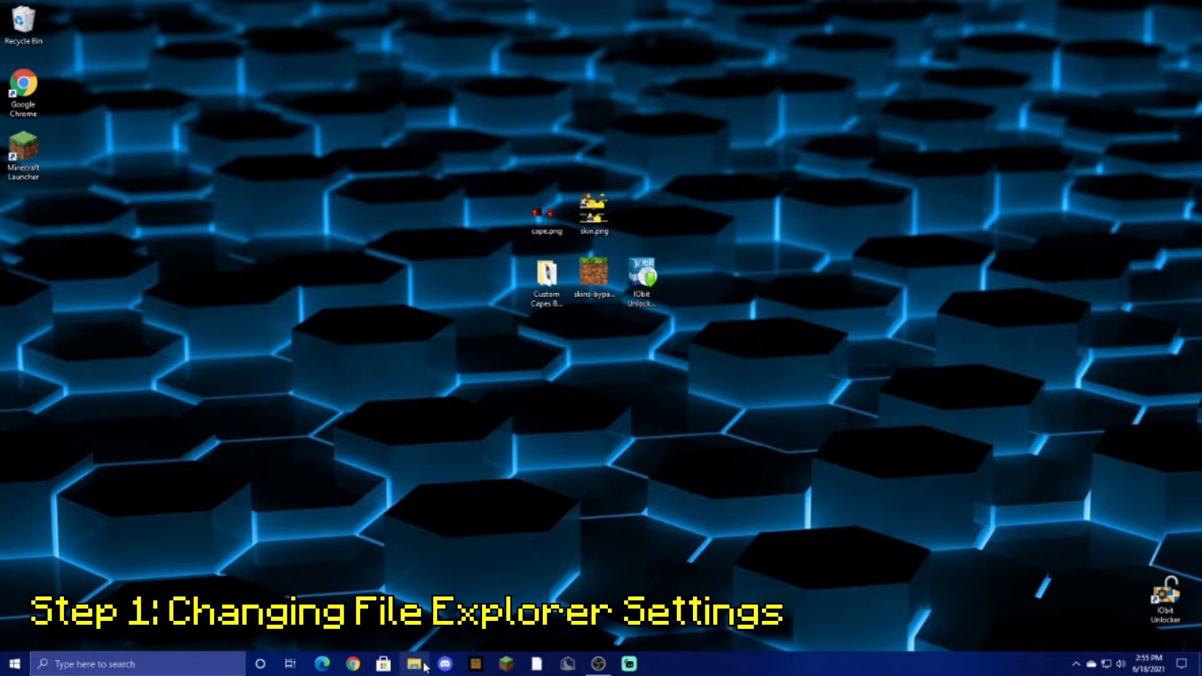
Turn on File name extensions and Hidden items in File Explorer, then close the window
{"action": "left_click", "coordinate": [415, 664]}
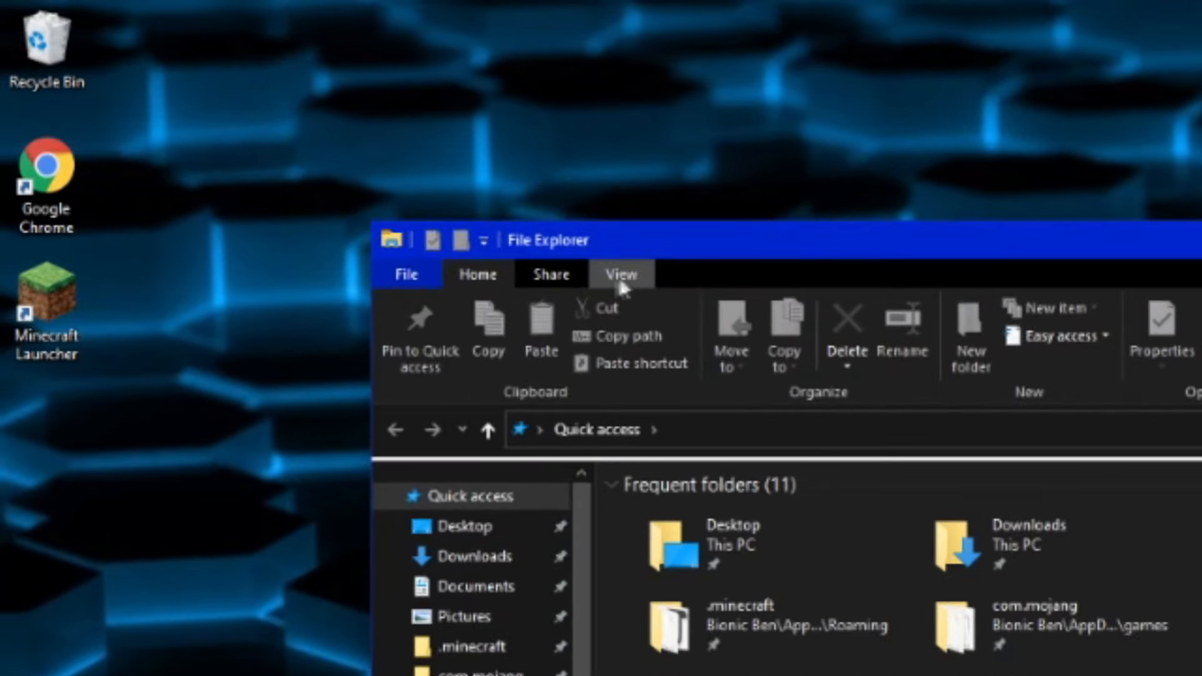
{"action": "left_click", "coordinate": [620, 274]}
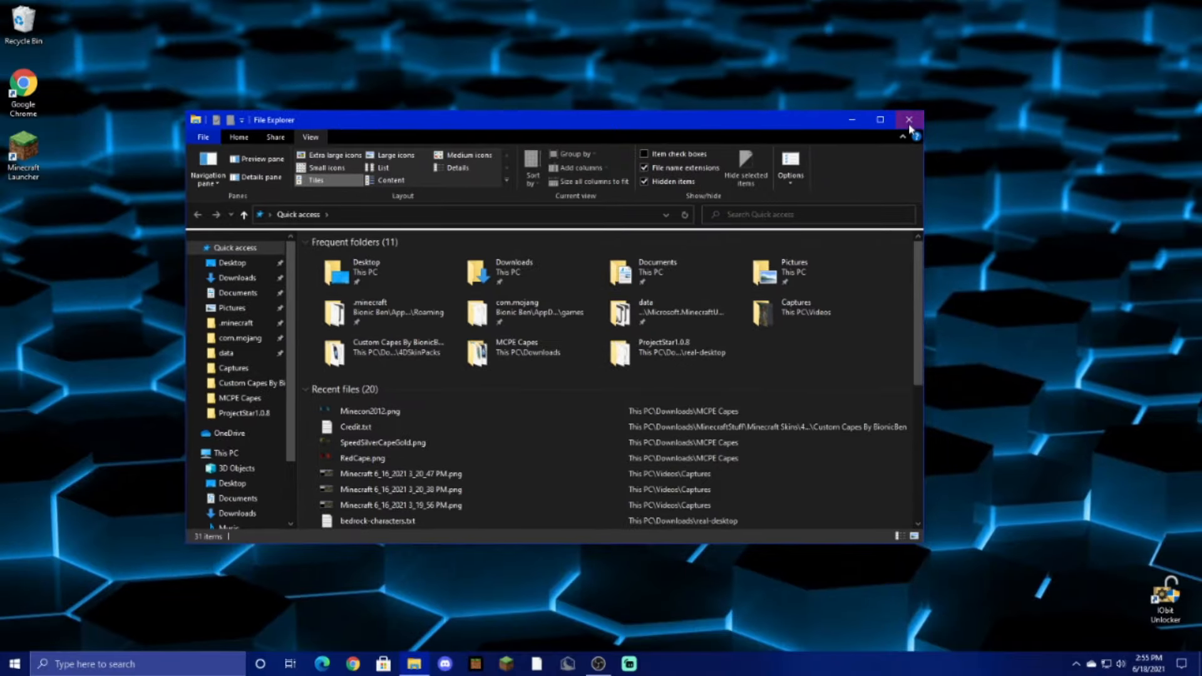
{"action": "left_click", "coordinate": [909, 120]}
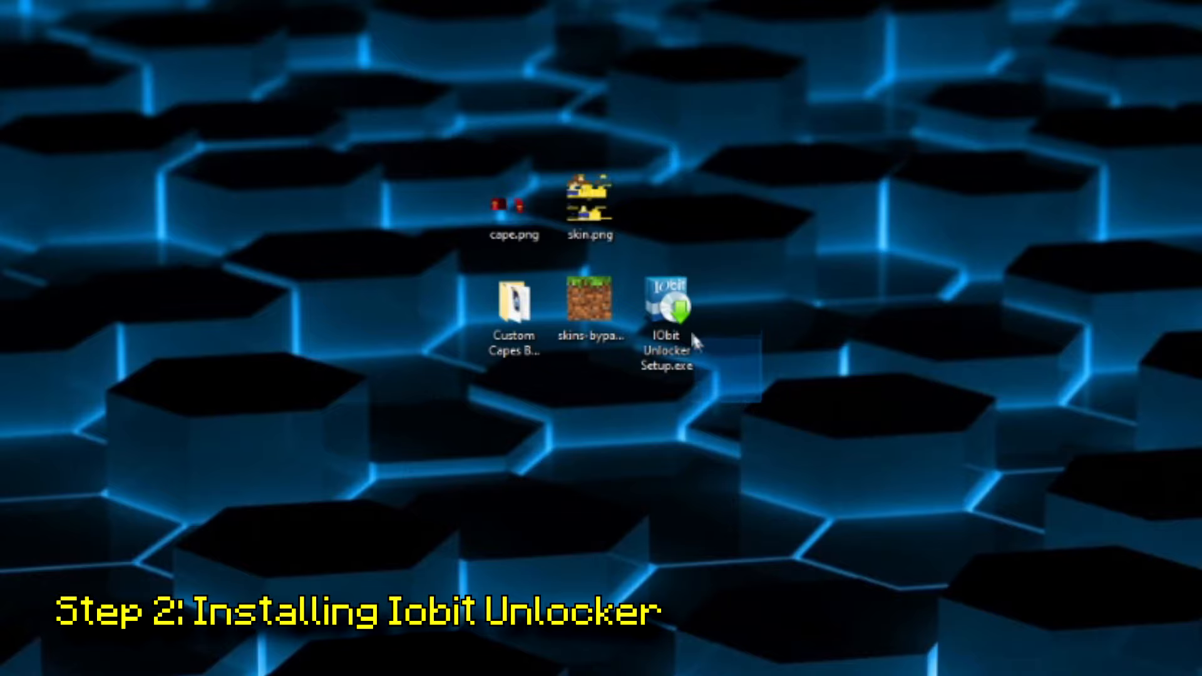
Run IObit Unlocker Setup.exe to install the unlocker, then close the setup window
{"action": "left_click", "coordinate": [667, 314]}
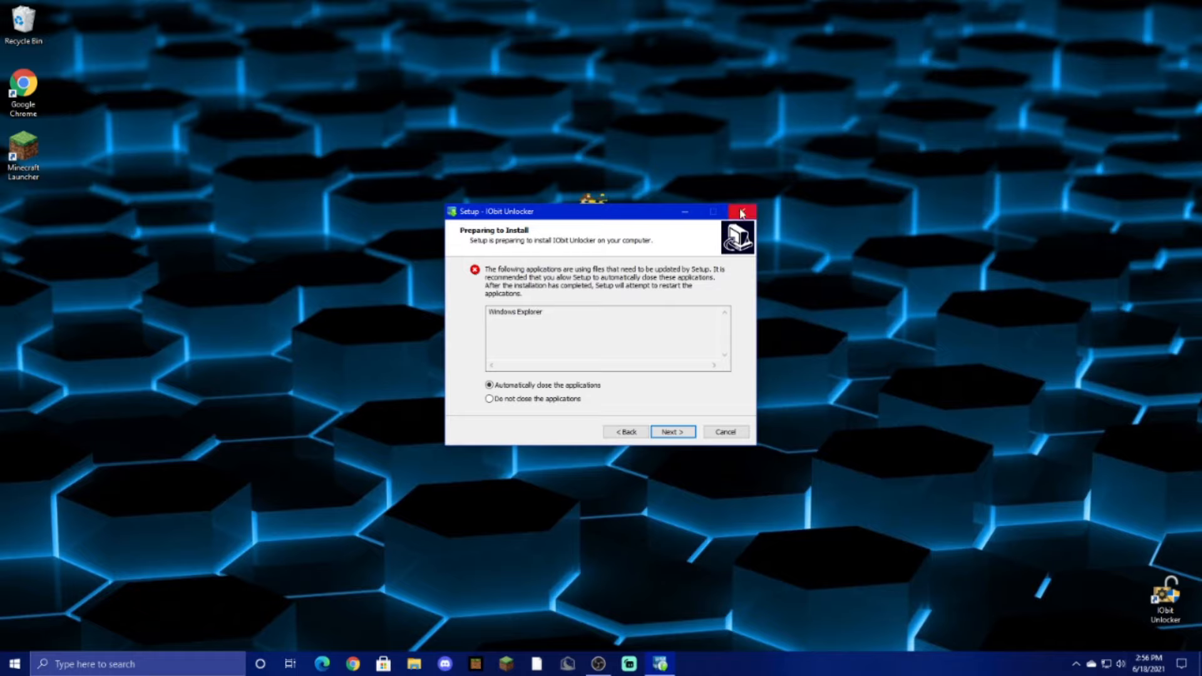
{"action": "left_click", "coordinate": [741, 212]}
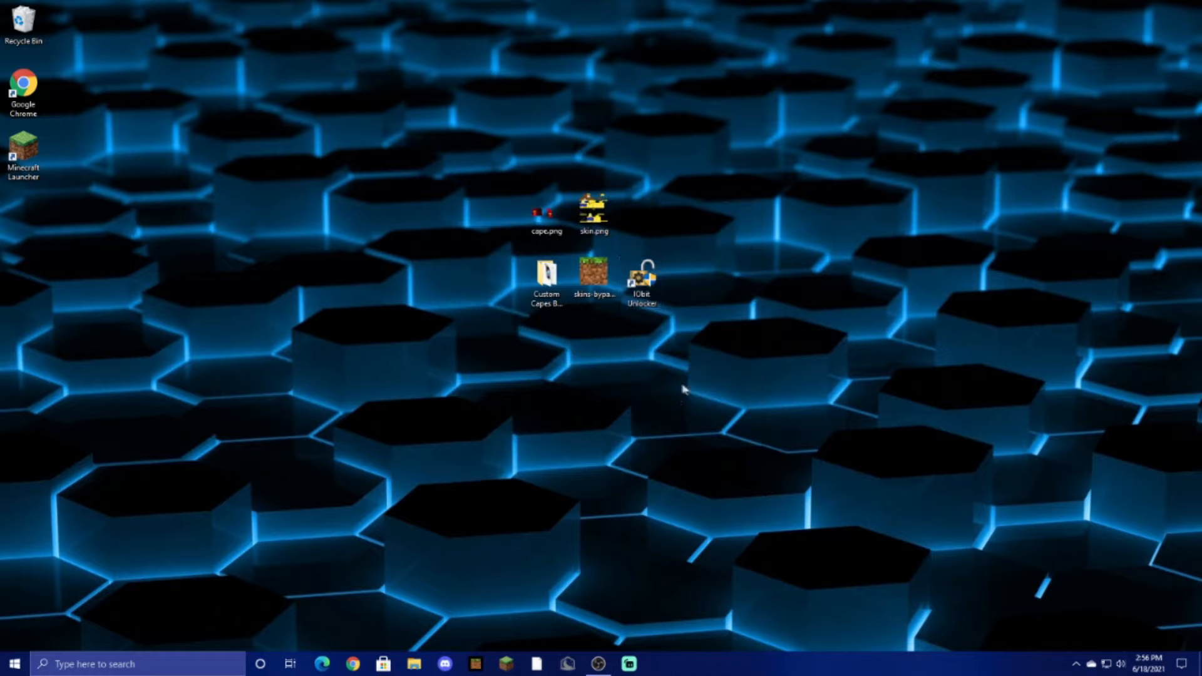
{"action": "mouse_move", "coordinate": [642, 278]}
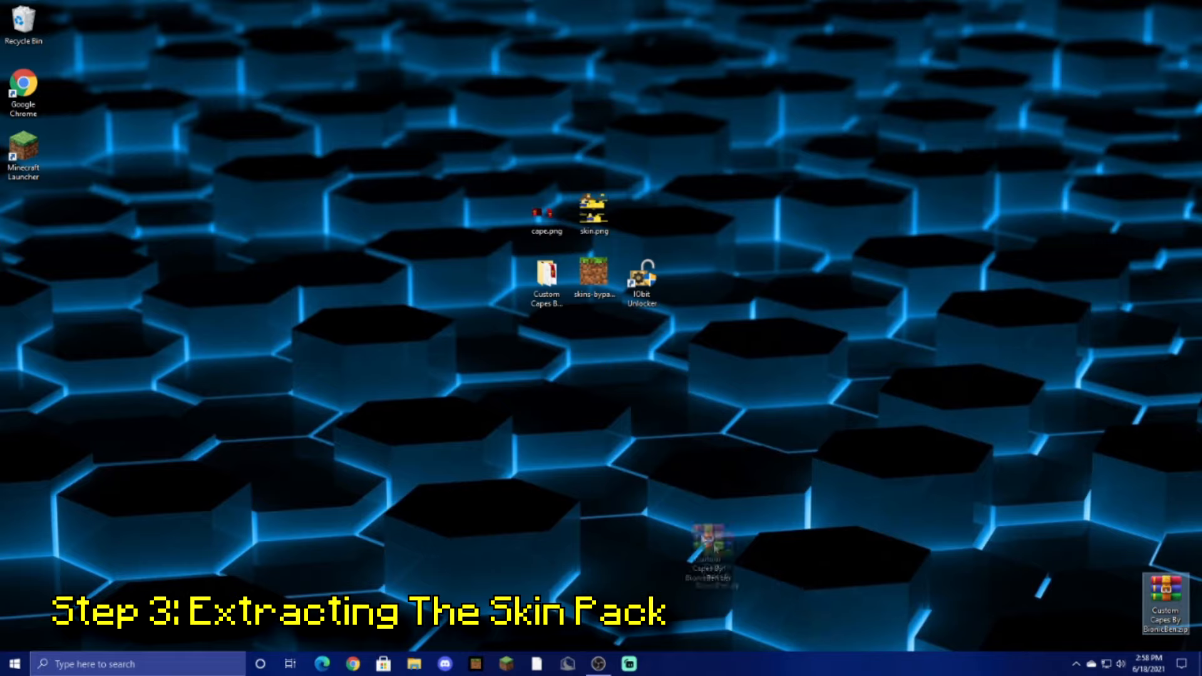
Move the Custom Capes By BionicBen zip beside the desktop files, view it in WinRAR, and close
{"action": "left_click_drag", "start_coordinate": [710, 544], "coordinate": [498, 288]}
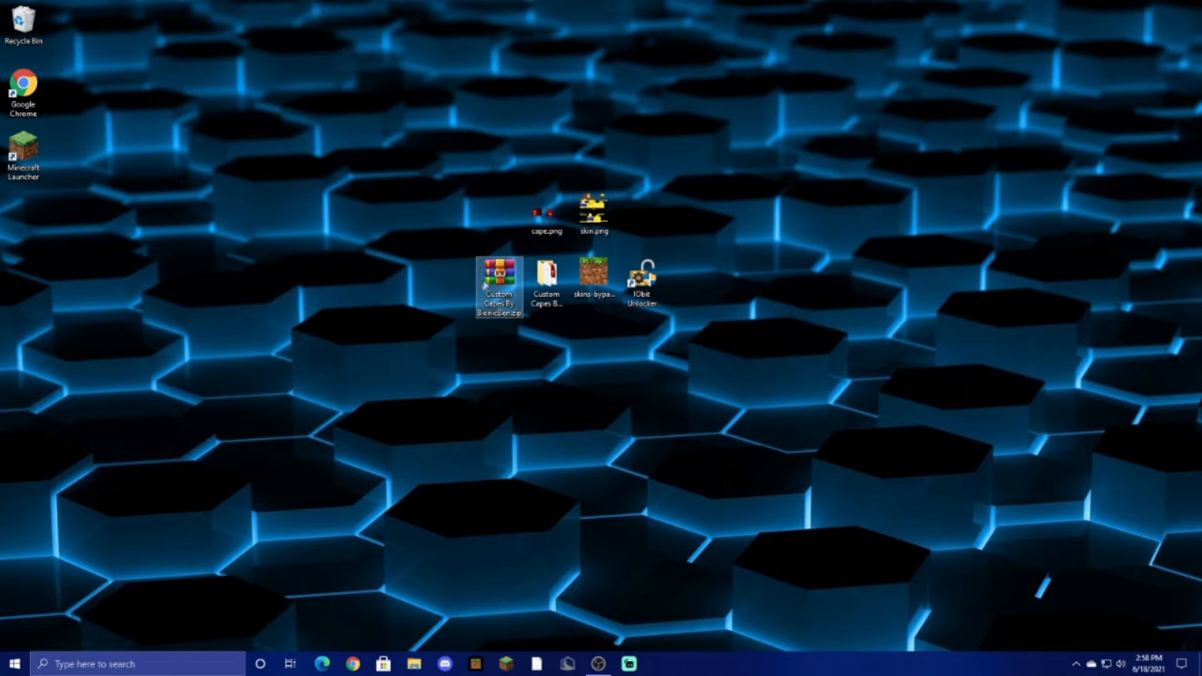
{"action": "double_click", "coordinate": [498, 272]}
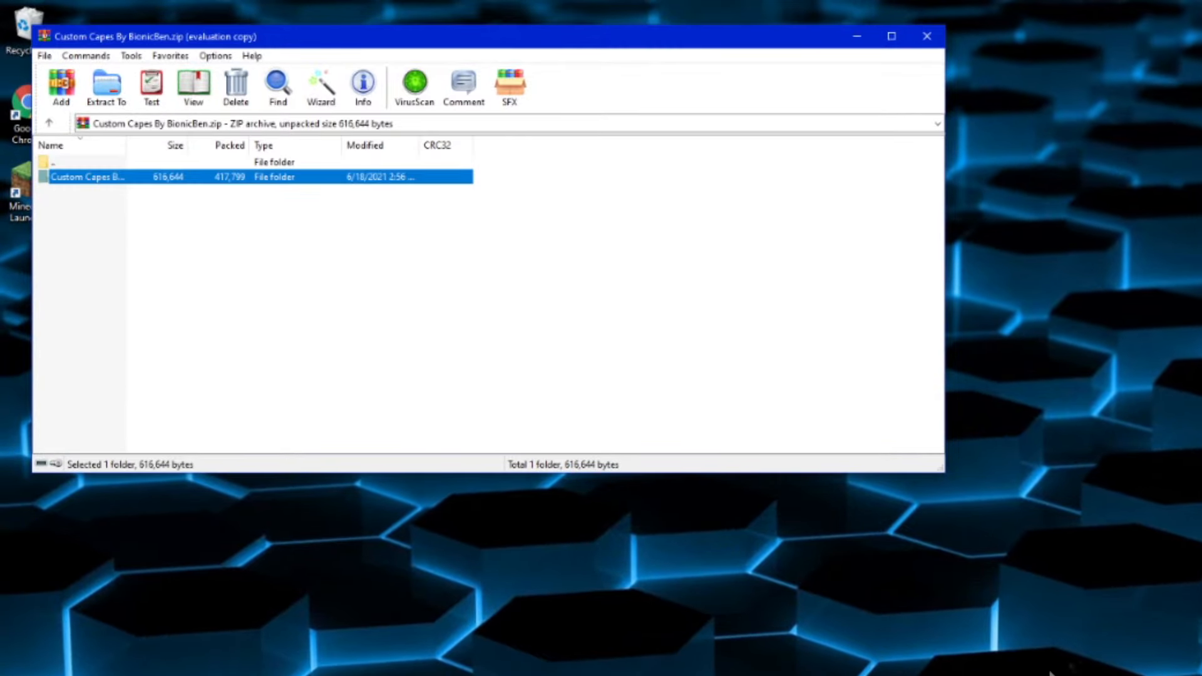
{"action": "left_click", "coordinate": [927, 35]}
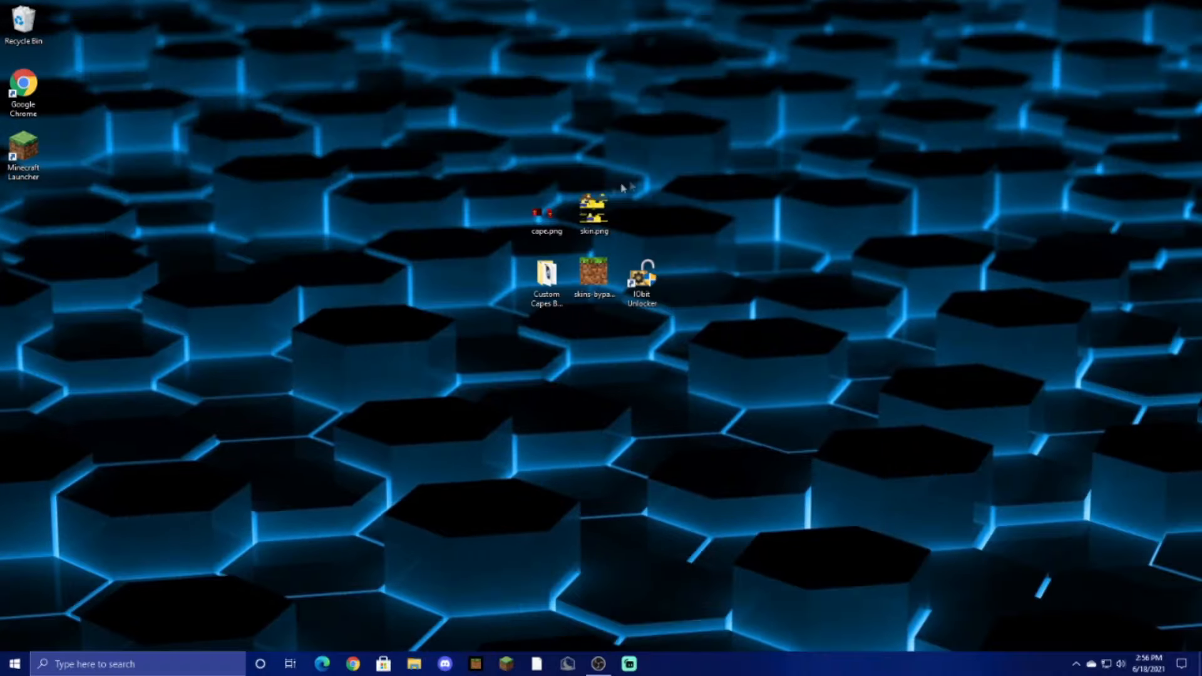
{"action": "left_click", "coordinate": [594, 211]}
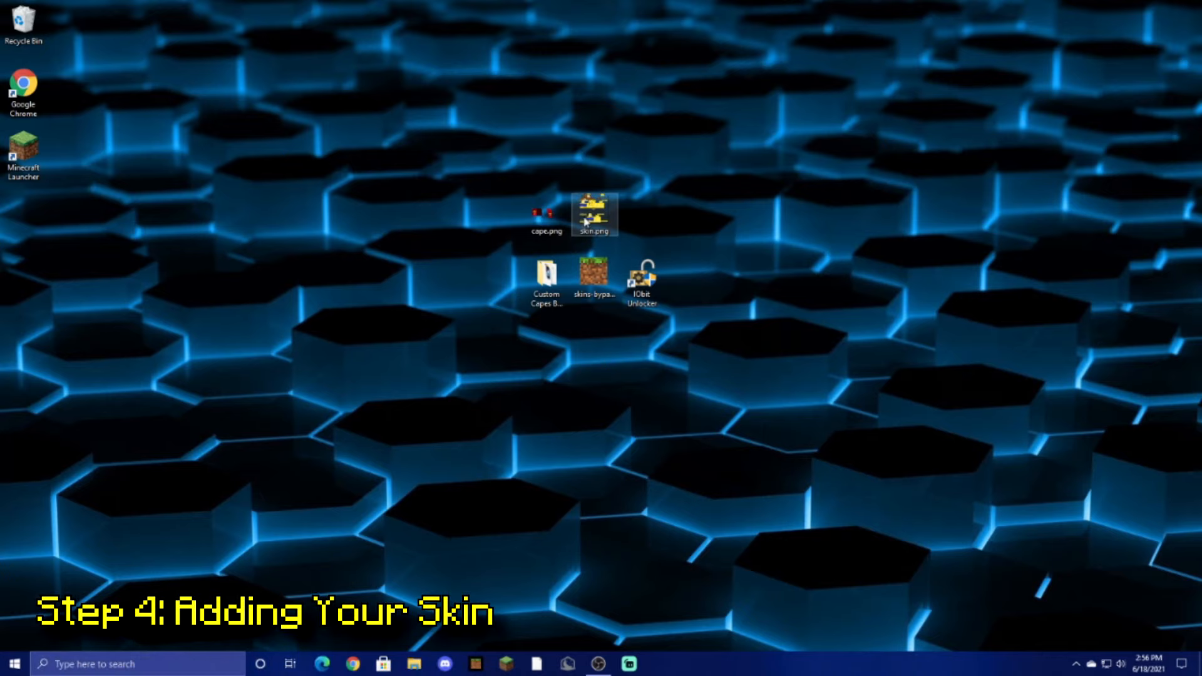
Rename skin.png, and rename the cape image to BlankCape.png, clearing both from the desktop
{"action": "right_click", "coordinate": [594, 215]}
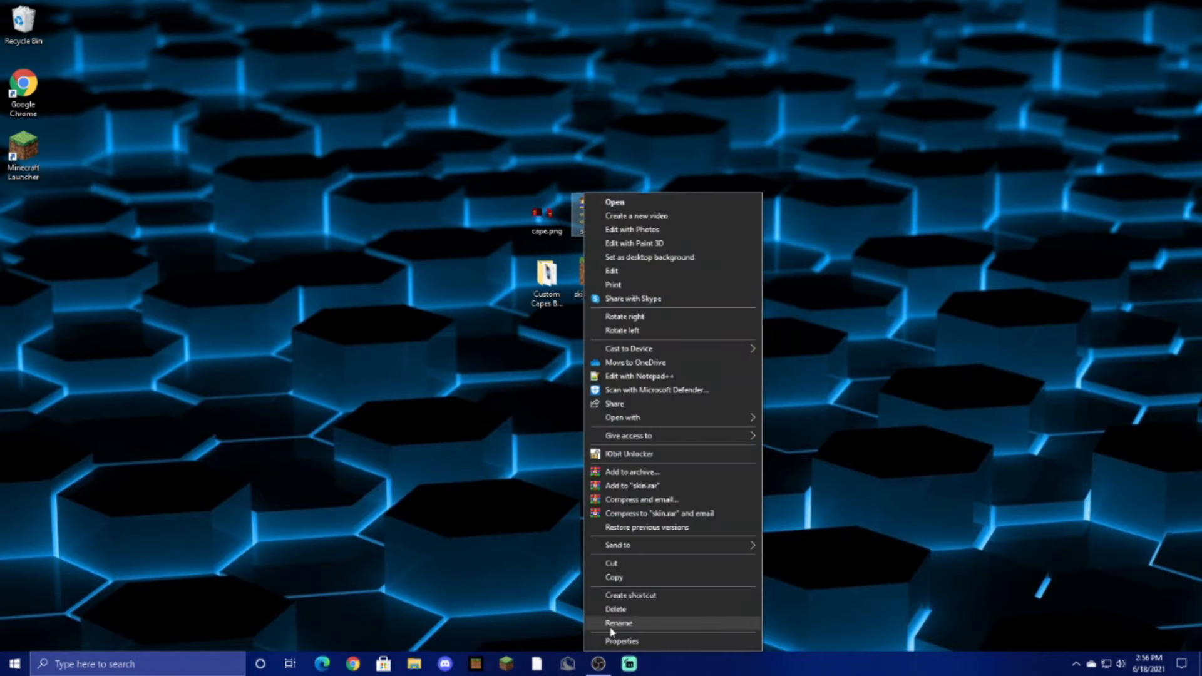
{"action": "left_click", "coordinate": [619, 622]}
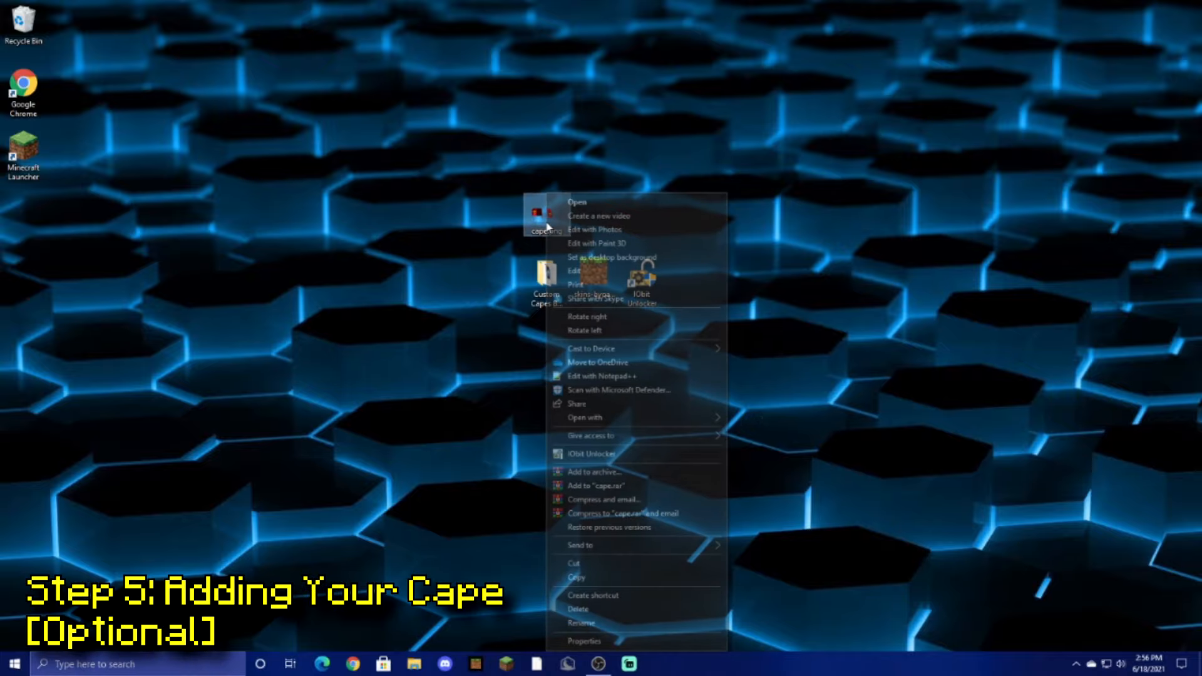
{"action": "left_click", "coordinate": [577, 622]}
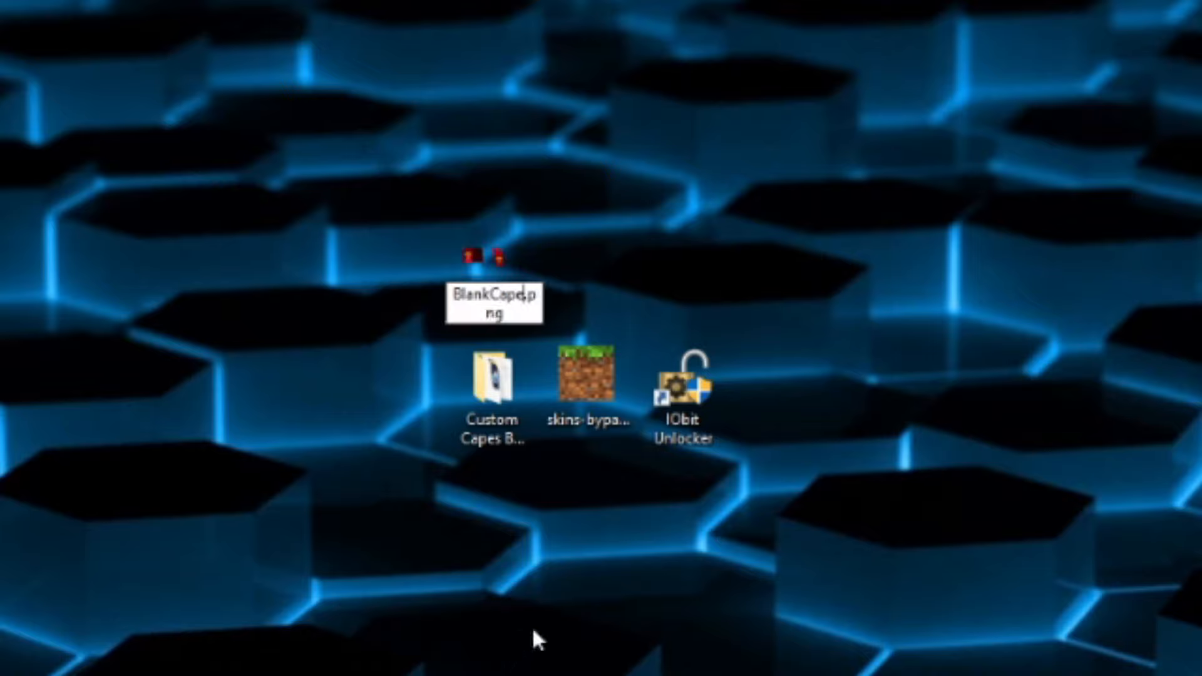
{"action": "left_click", "coordinate": [493, 260]}
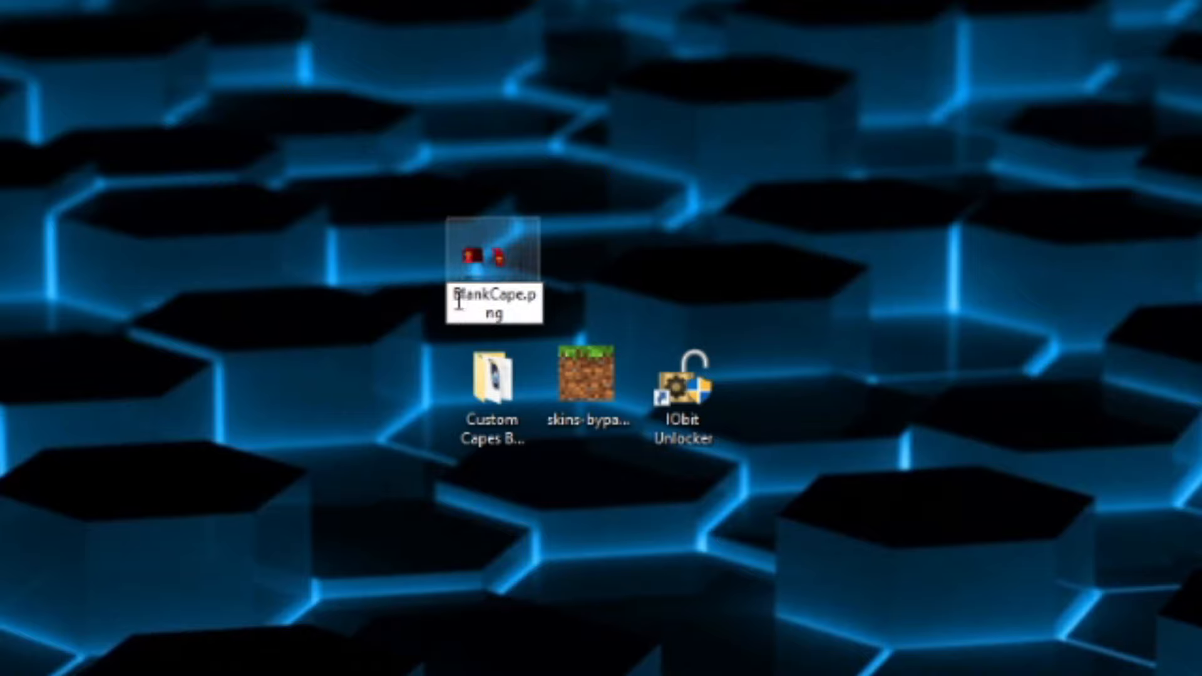
{"action": "left_click", "coordinate": [683, 390]}
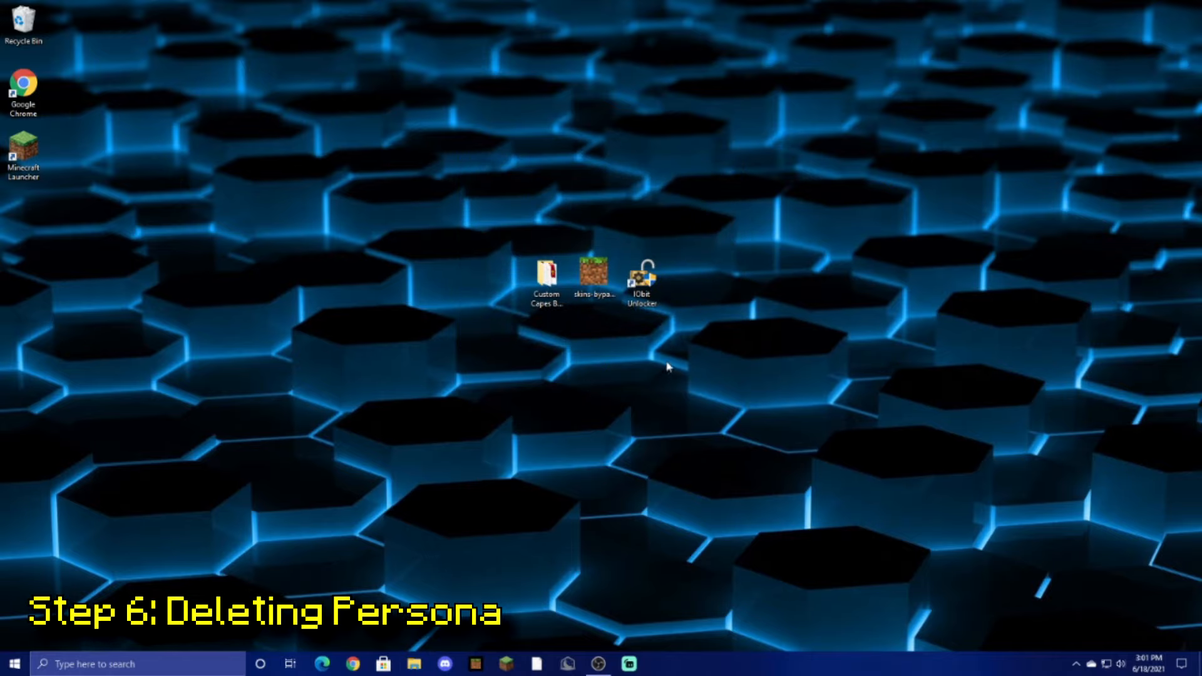
Launch IObit Unlocker and add the persona folder from skin_packs on the C: drive
{"action": "double_click", "coordinate": [642, 273]}
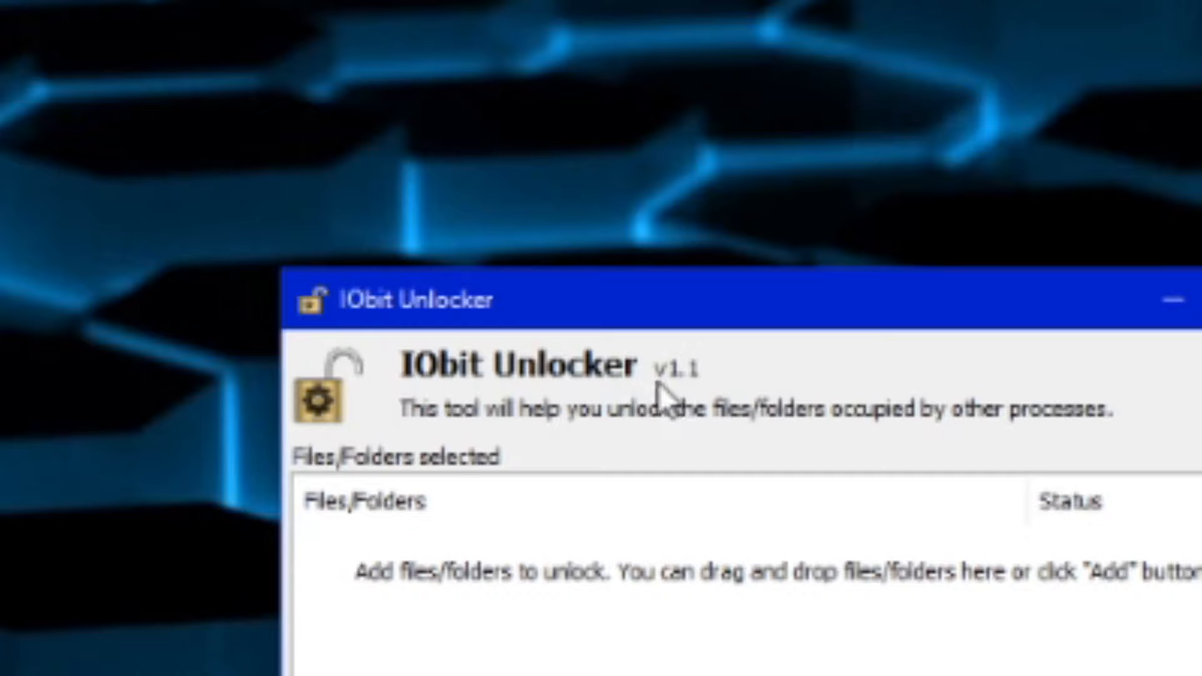
{"action": "mouse_move", "coordinate": [699, 395]}
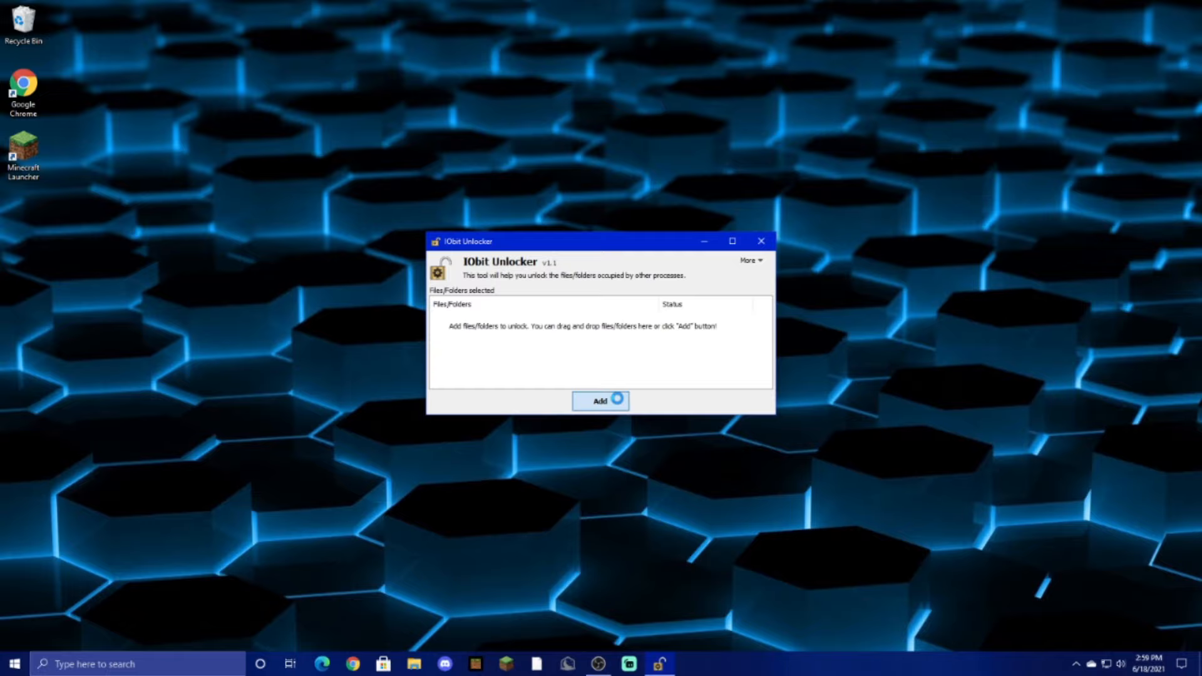
{"action": "left_click", "coordinate": [601, 401]}
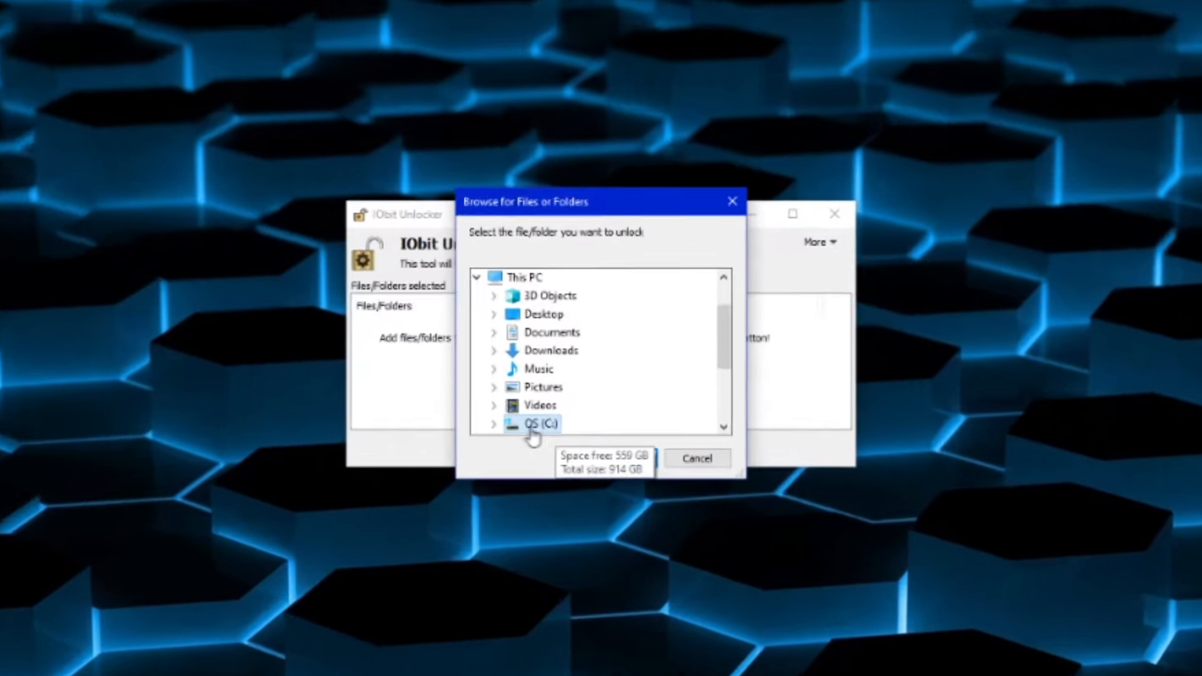
{"action": "double_click", "coordinate": [540, 424]}
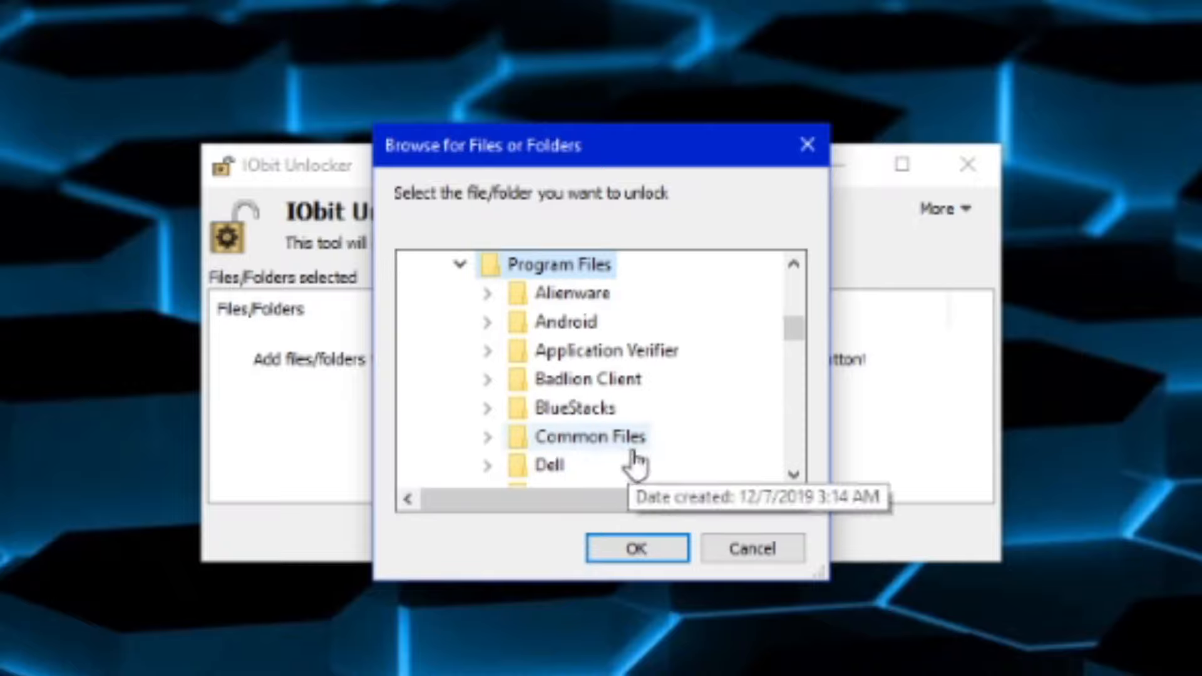
{"action": "scroll", "scroll_direction": "down", "scroll_amount": 3}
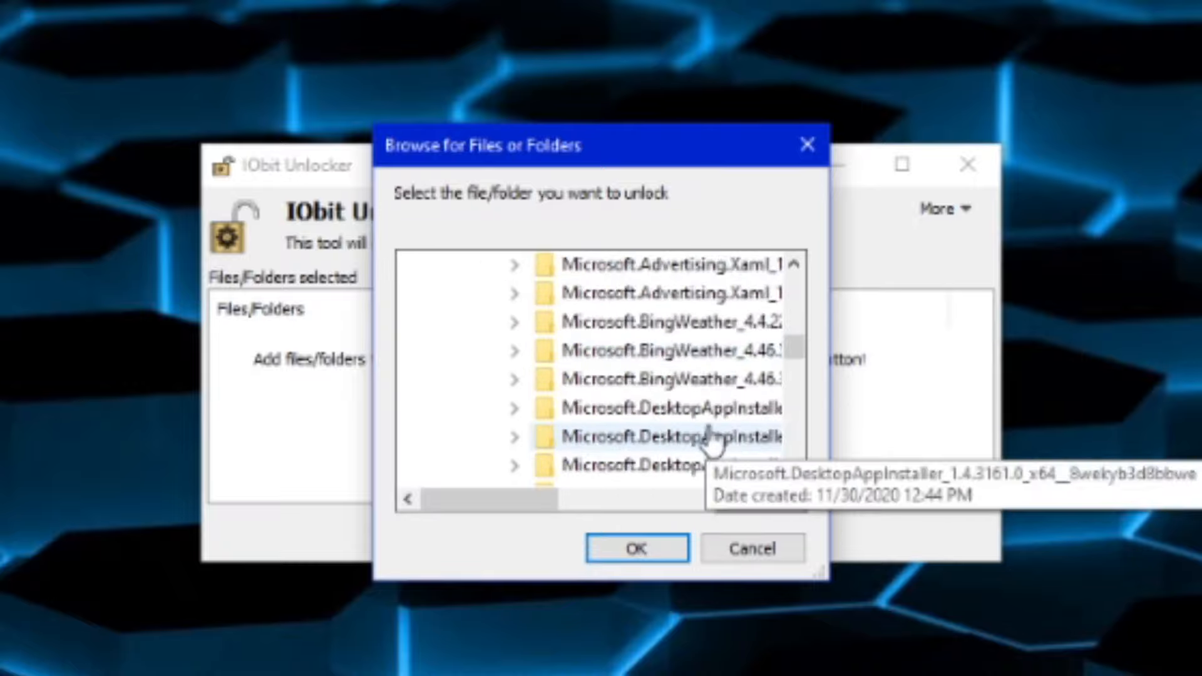
{"action": "scroll", "scroll_direction": "down", "scroll_amount": 3}
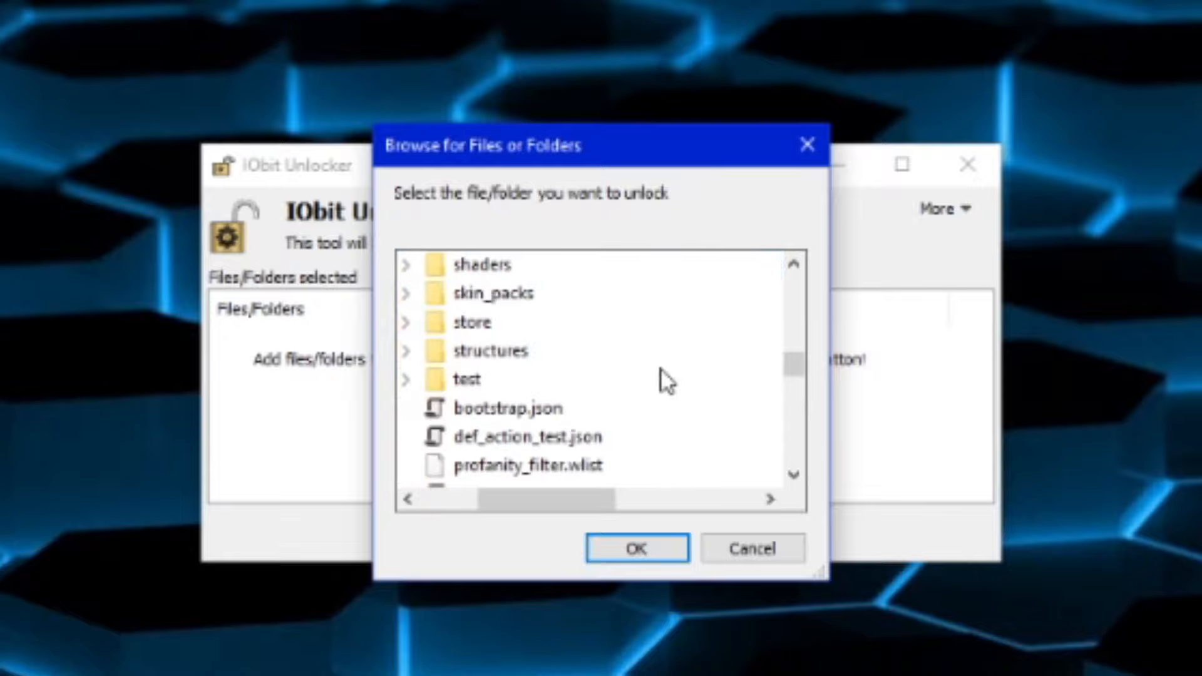
{"action": "left_click", "coordinate": [407, 293]}
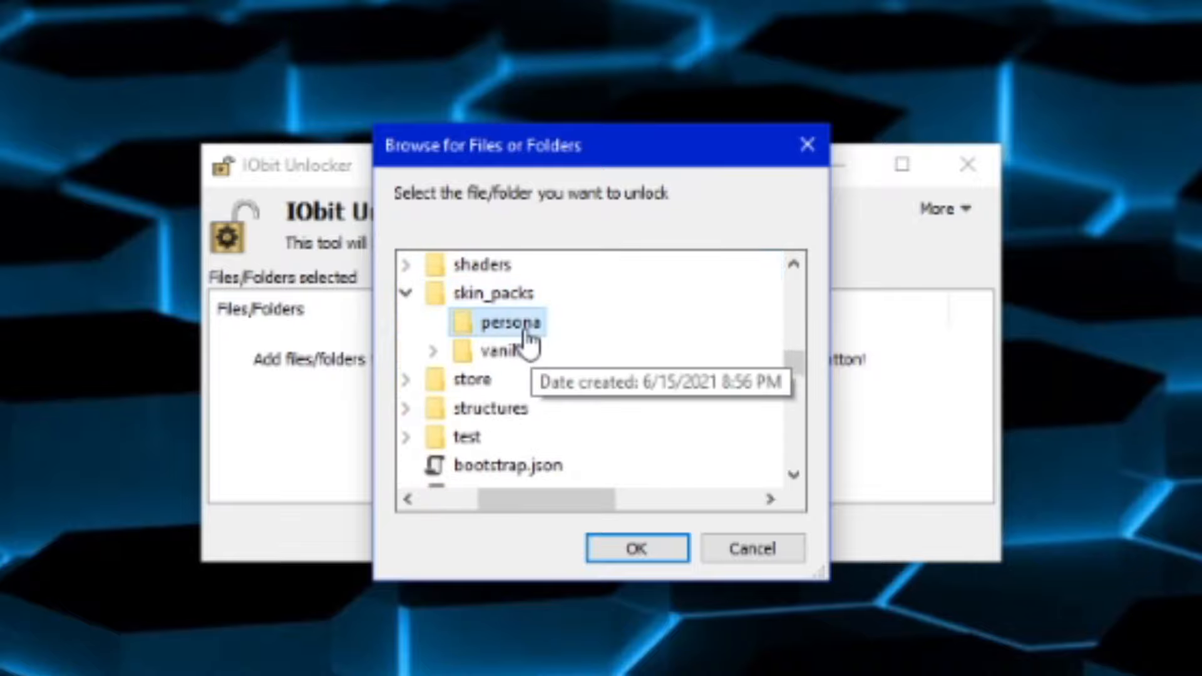
{"action": "left_click", "coordinate": [636, 549]}
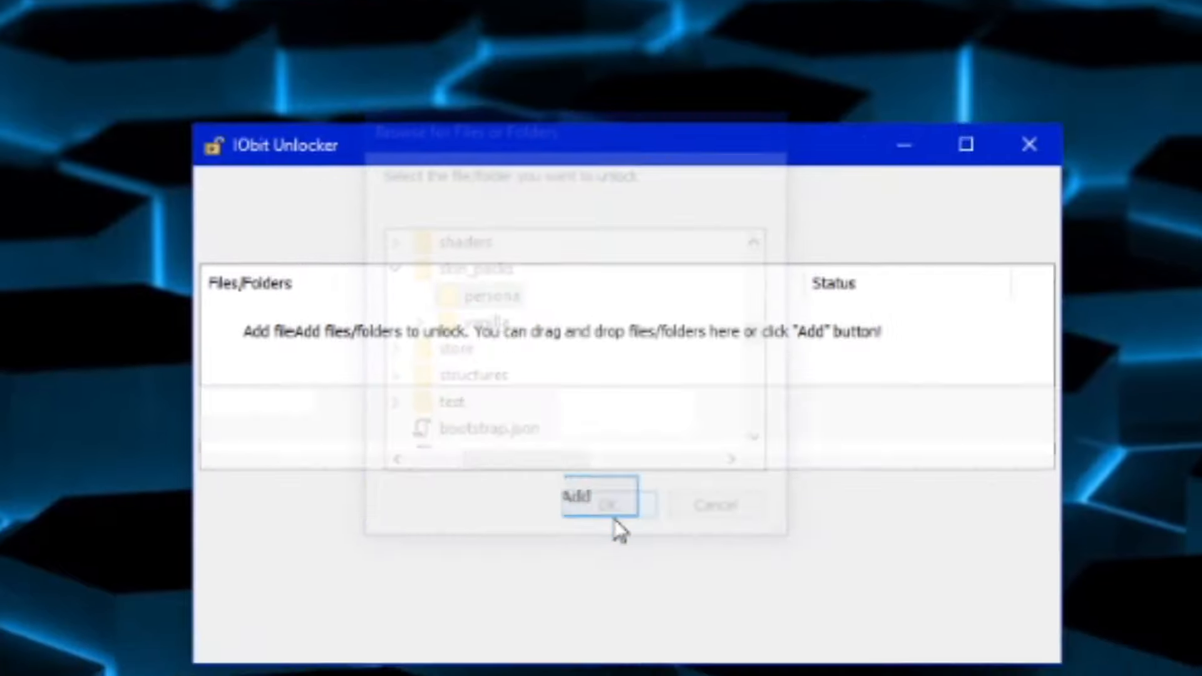
{"action": "left_click", "coordinate": [605, 505]}
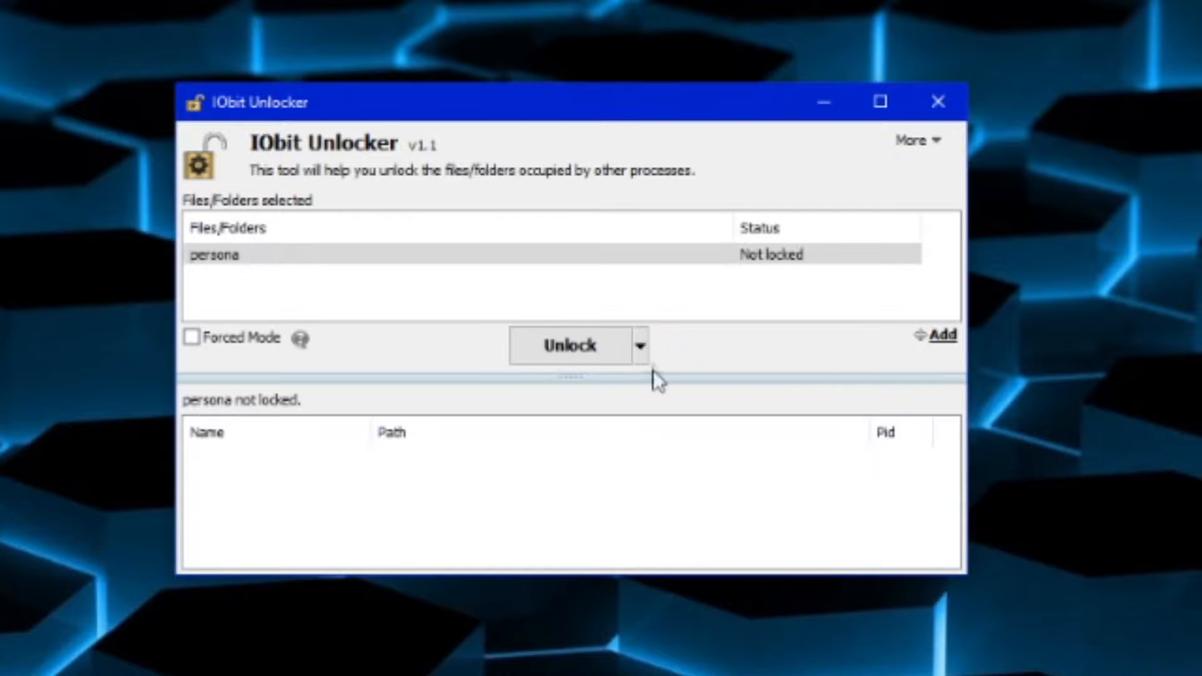
Unlock & Delete the persona folder, confirming permanent deletion
{"action": "left_click", "coordinate": [641, 345]}
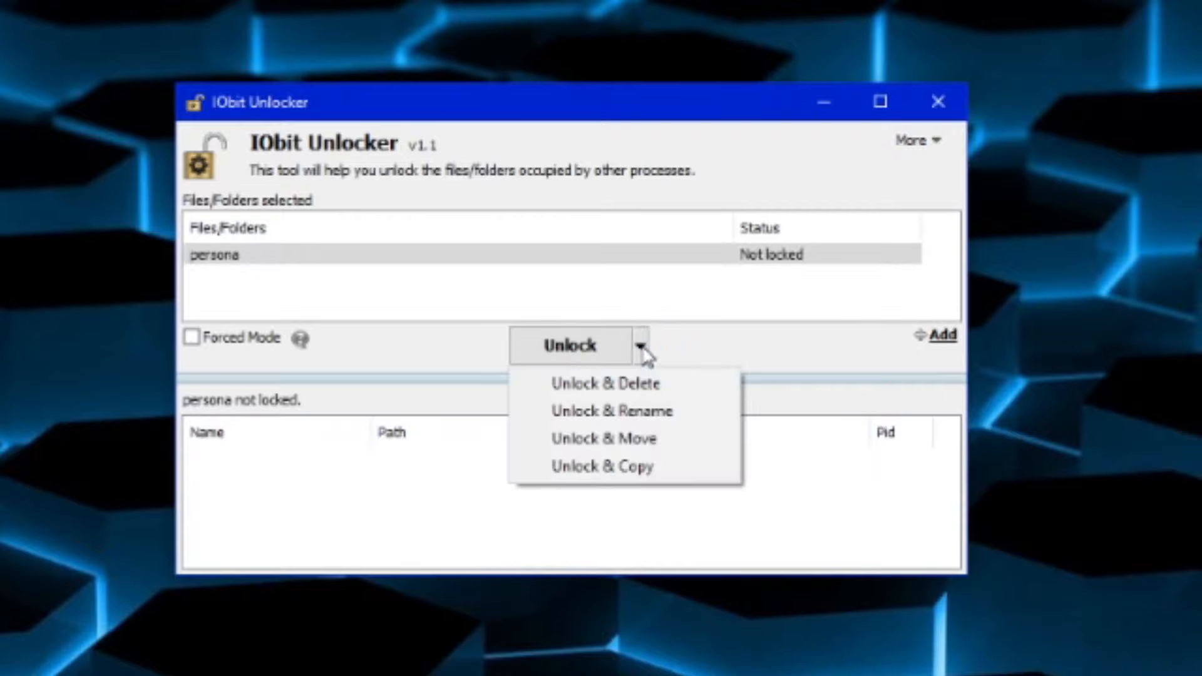
{"action": "left_click", "coordinate": [602, 383]}
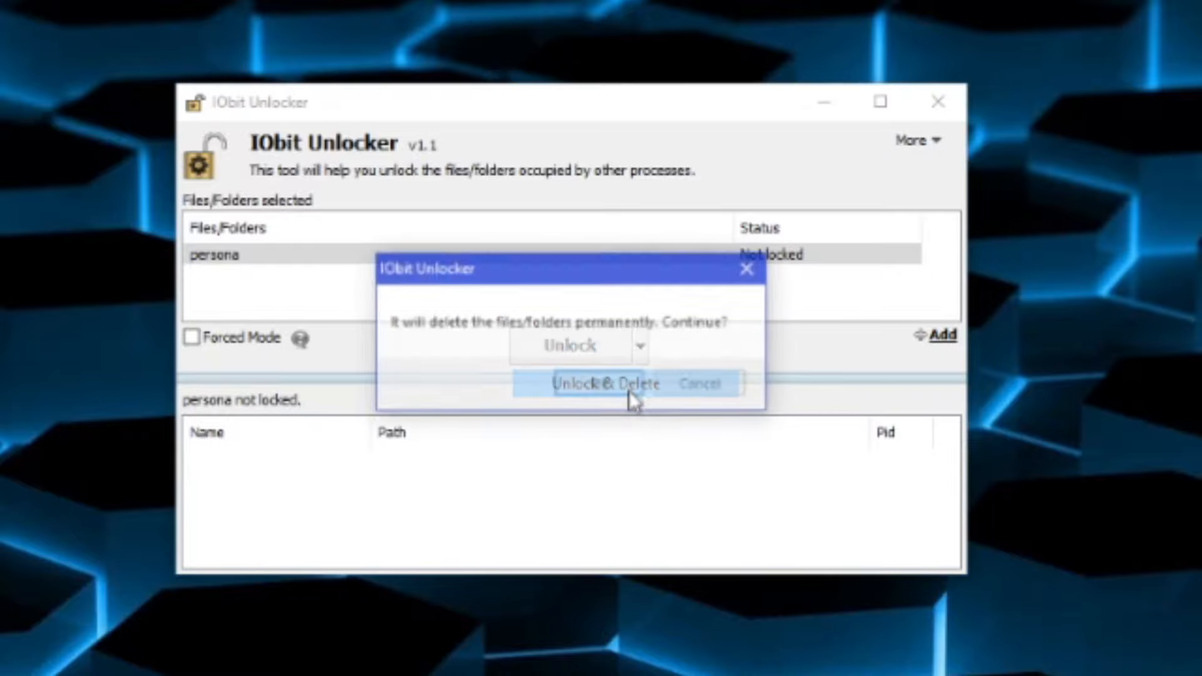
{"action": "left_click", "coordinate": [606, 384]}
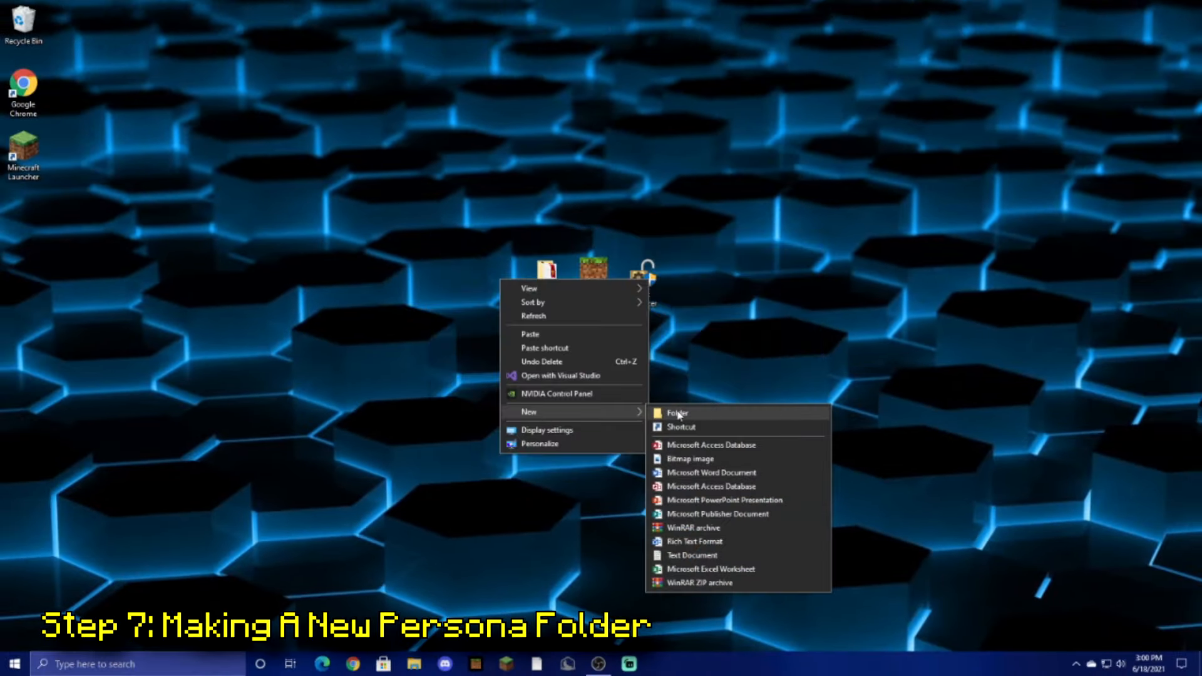
Create a new desktop folder named persona
{"action": "left_click", "coordinate": [678, 414]}
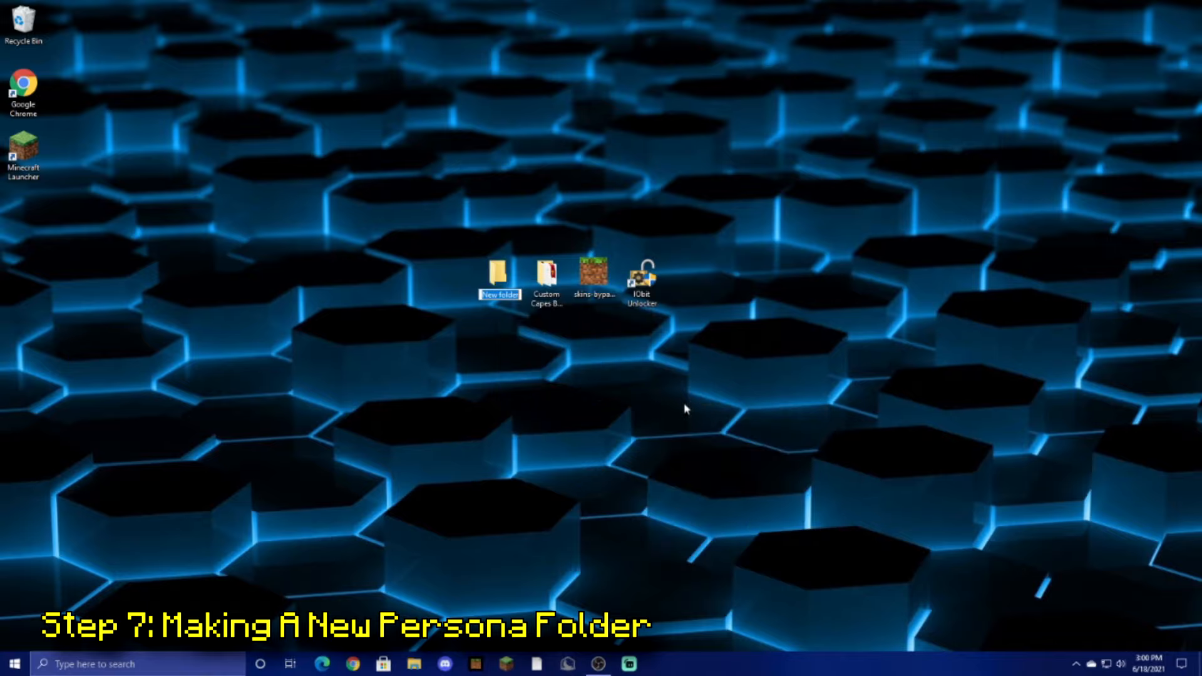
{"action": "type", "text": "persona"}
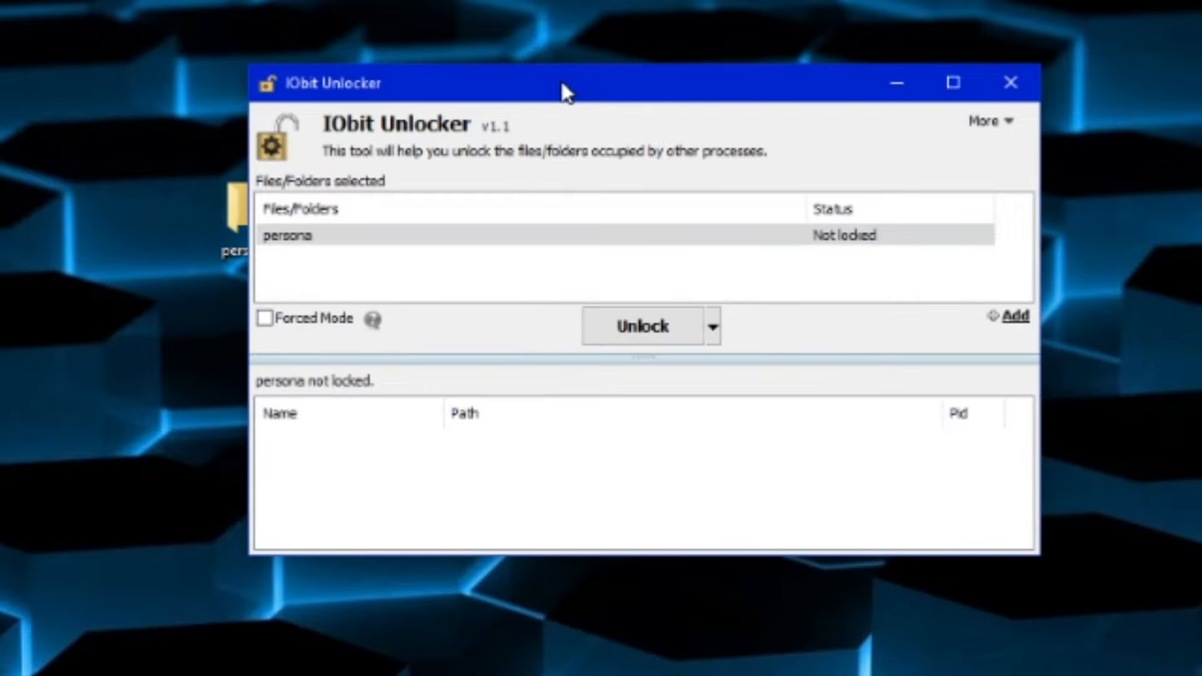
Unlock & Move the persona folder into Microsoft.MinecraftUWP's skin_packs, then exit the unlocker
{"action": "left_click", "coordinate": [712, 326]}
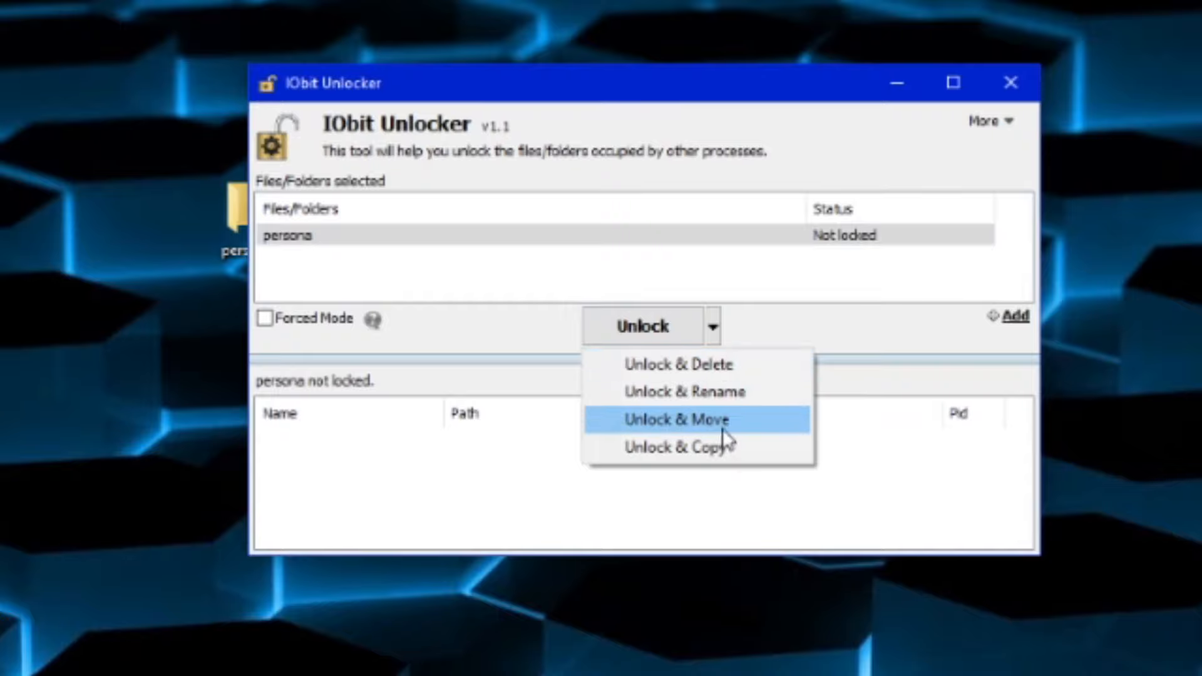
{"action": "left_click", "coordinate": [676, 419]}
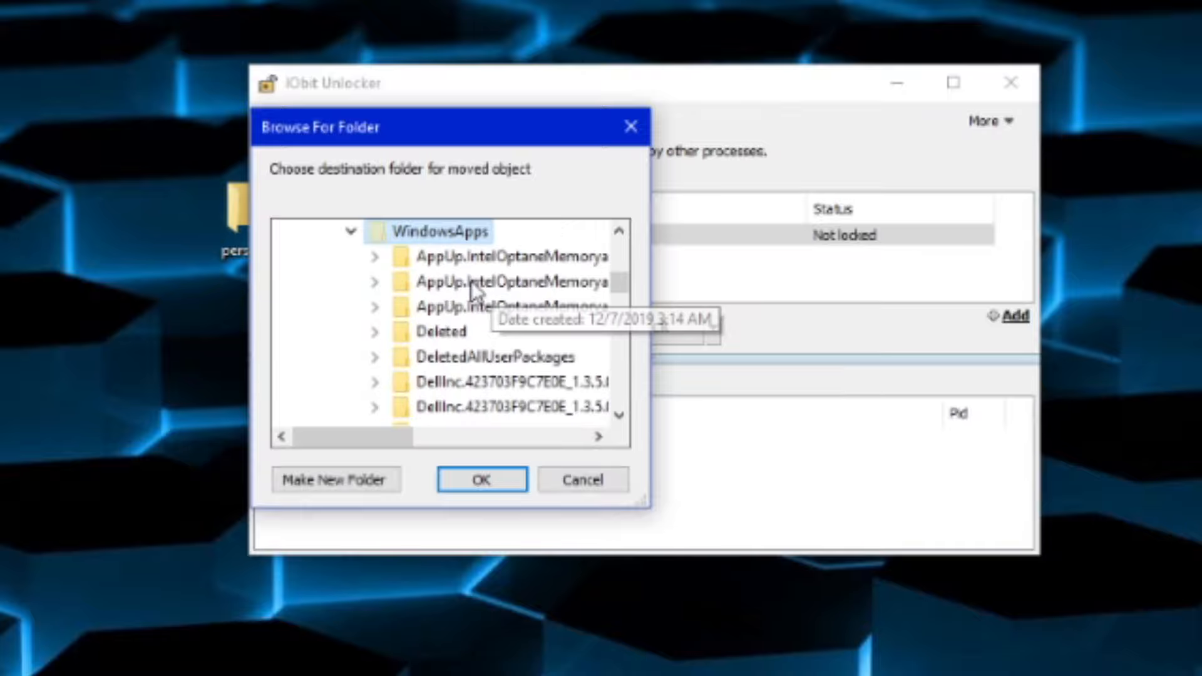
{"action": "scroll", "scroll_direction": "down", "scroll_amount": 3}
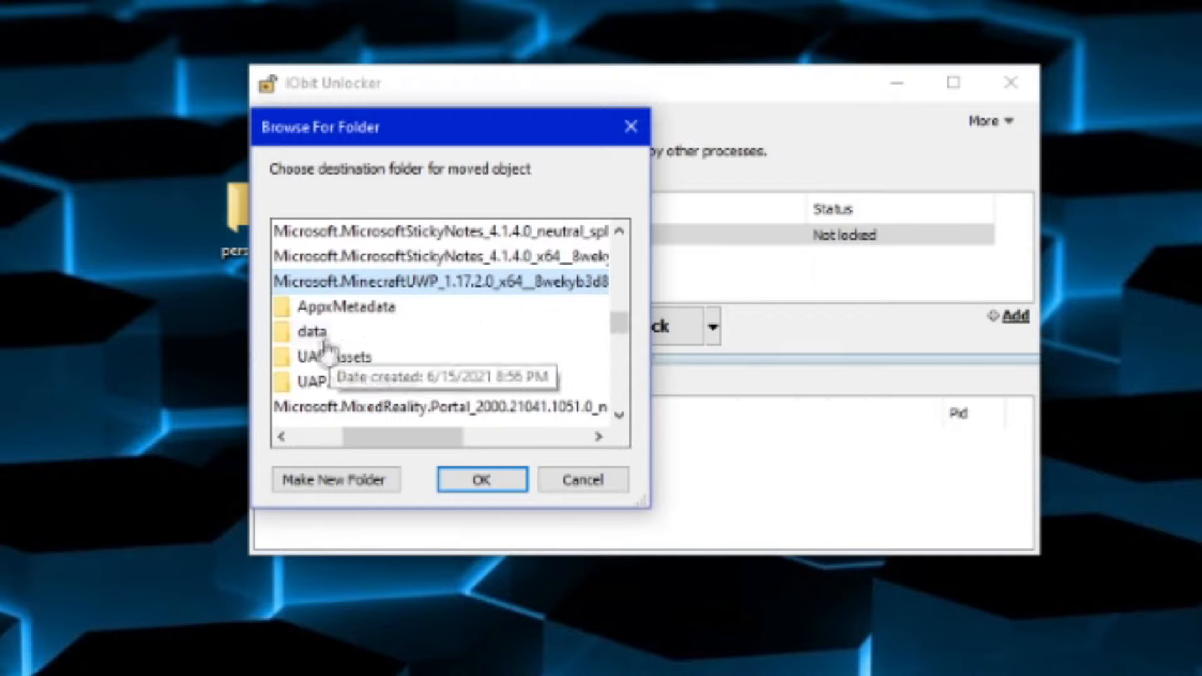
{"action": "scroll", "scroll_direction": "down", "scroll_amount": 3}
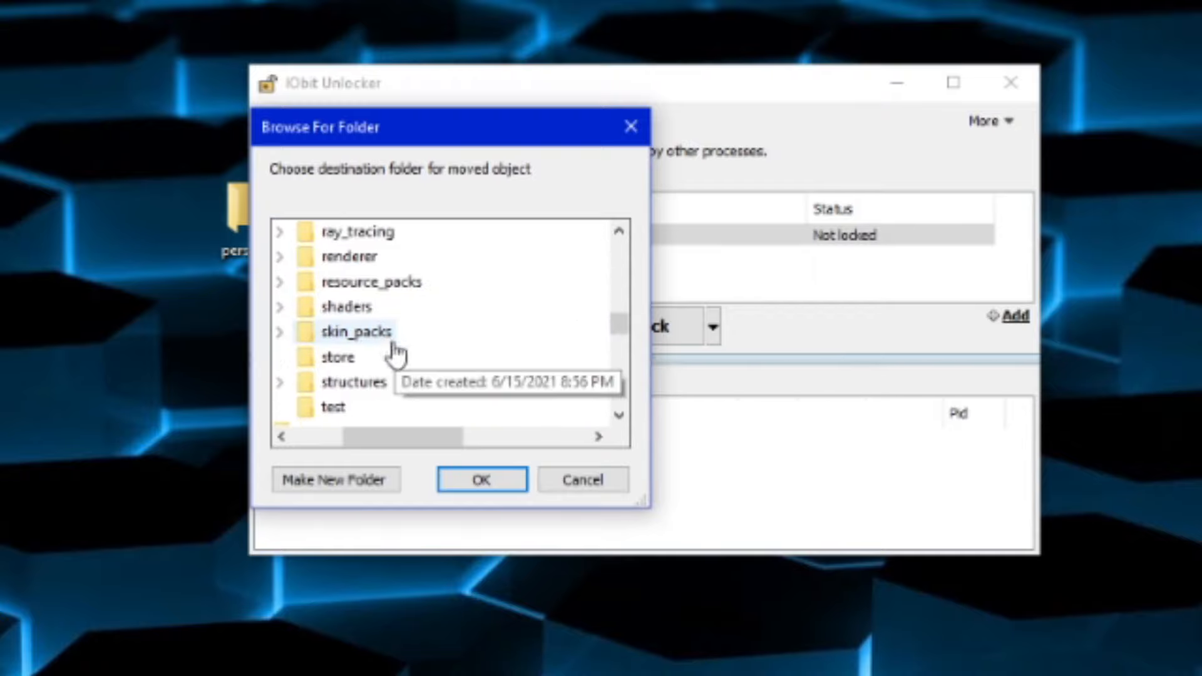
{"action": "left_click", "coordinate": [283, 331]}
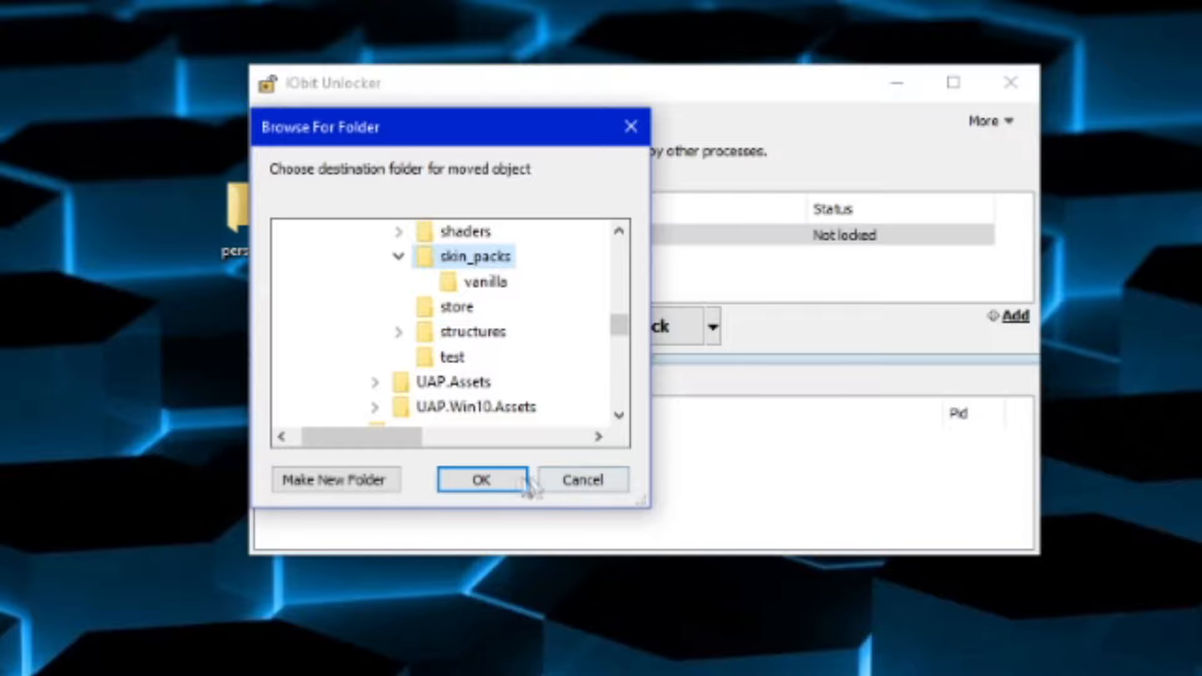
{"action": "left_click", "coordinate": [481, 479]}
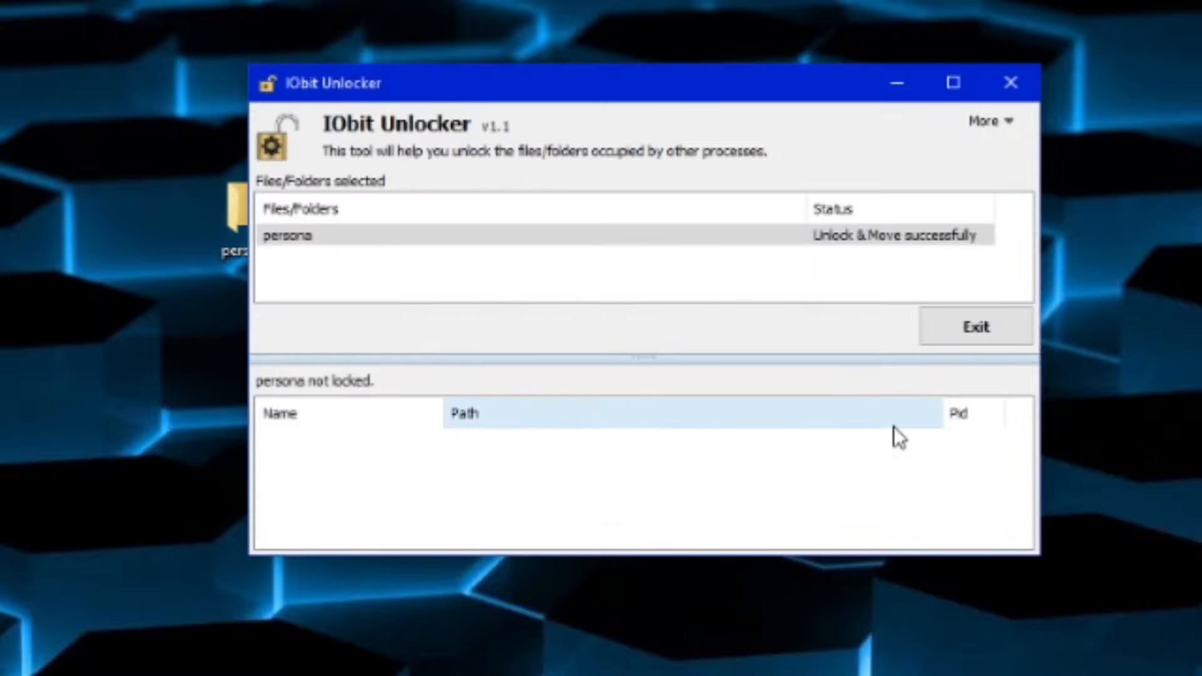
{"action": "left_click", "coordinate": [974, 326]}
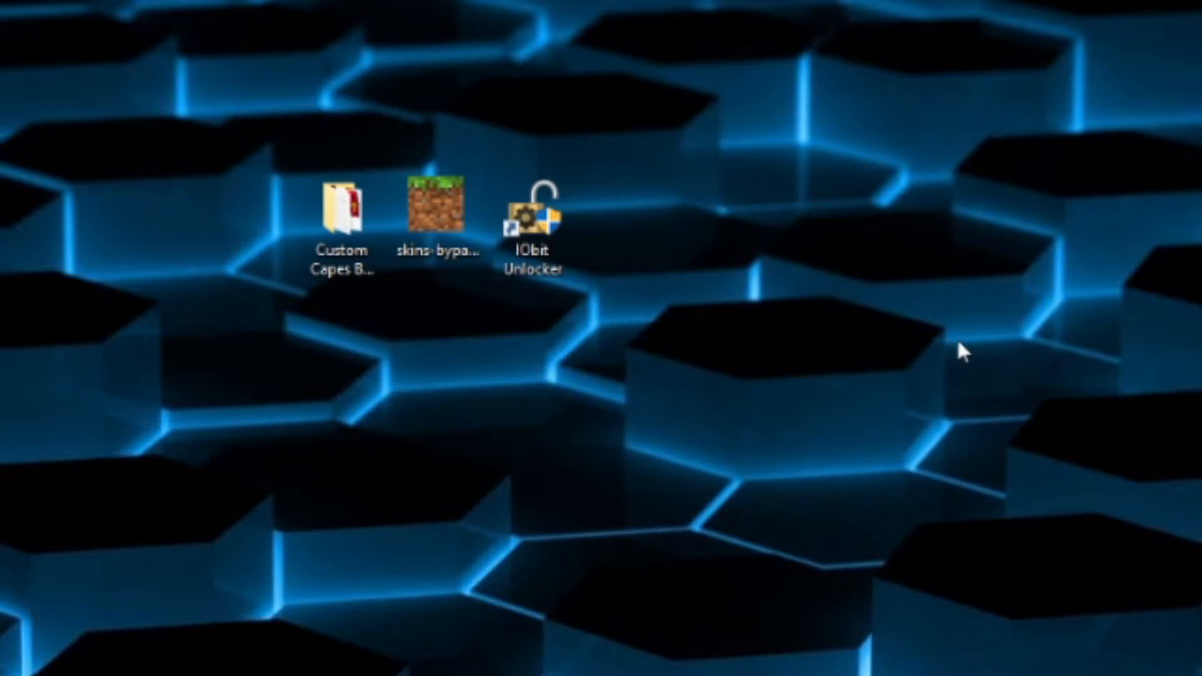
Launch IObit Unlocker and add every cape PNG from the Custom Capes folder to its list
{"action": "double_click", "coordinate": [532, 211]}
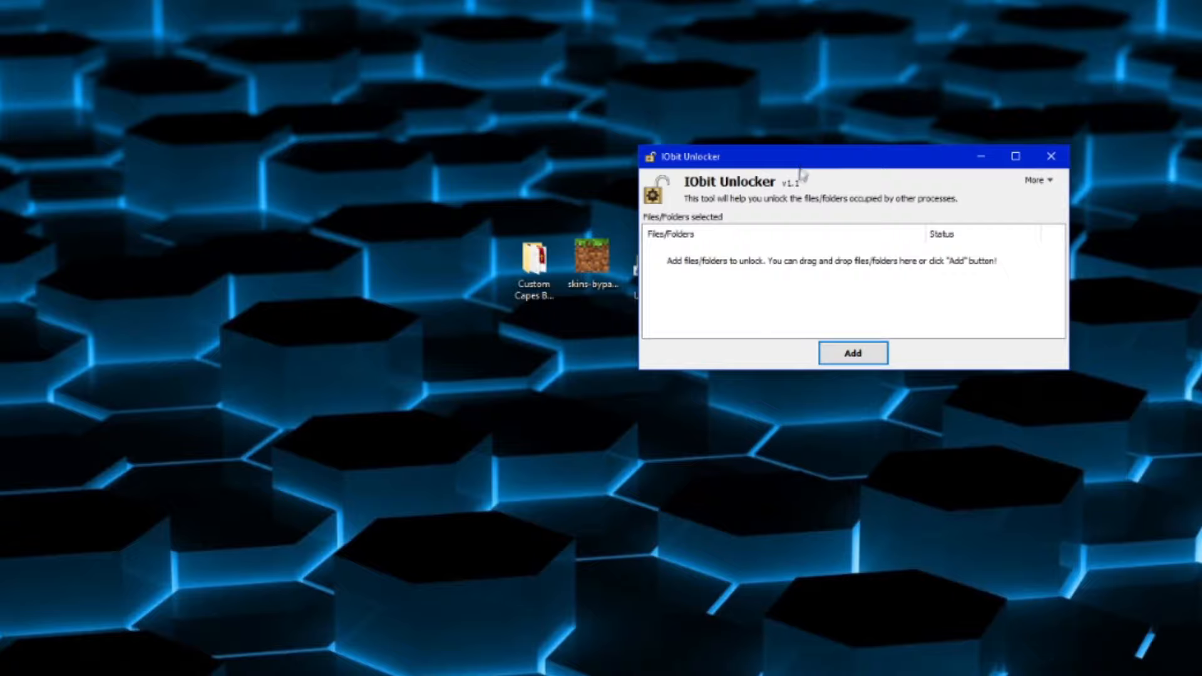
{"action": "double_click", "coordinate": [533, 253]}
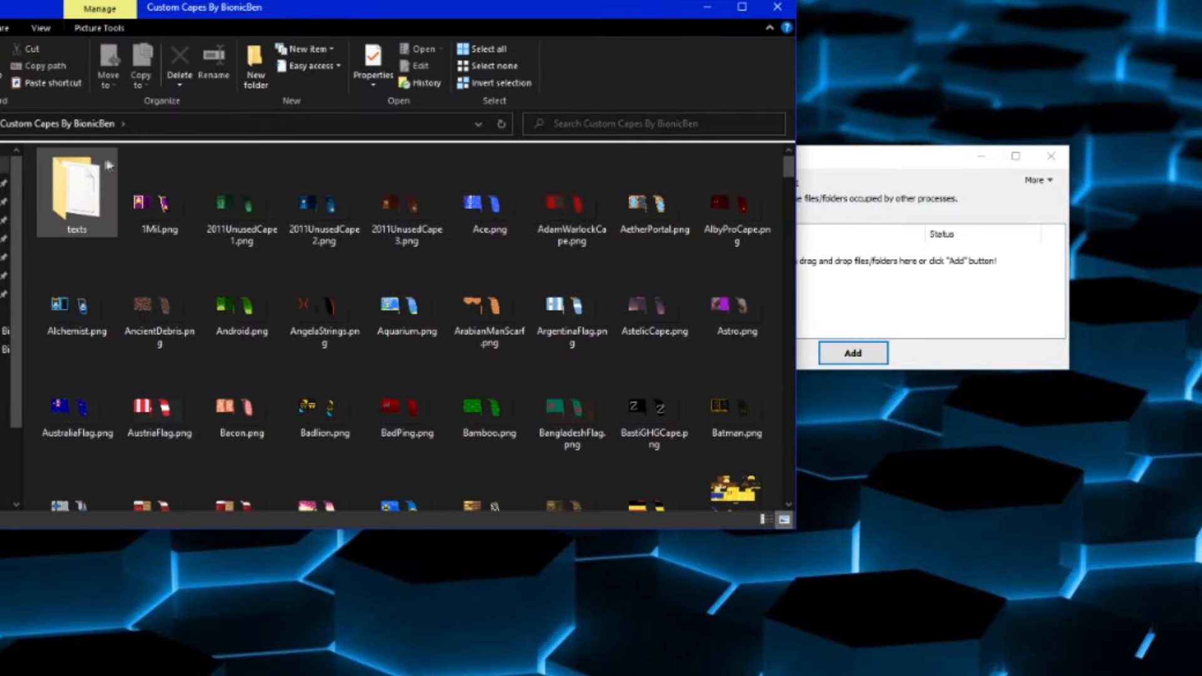
{"action": "left_click", "coordinate": [240, 413]}
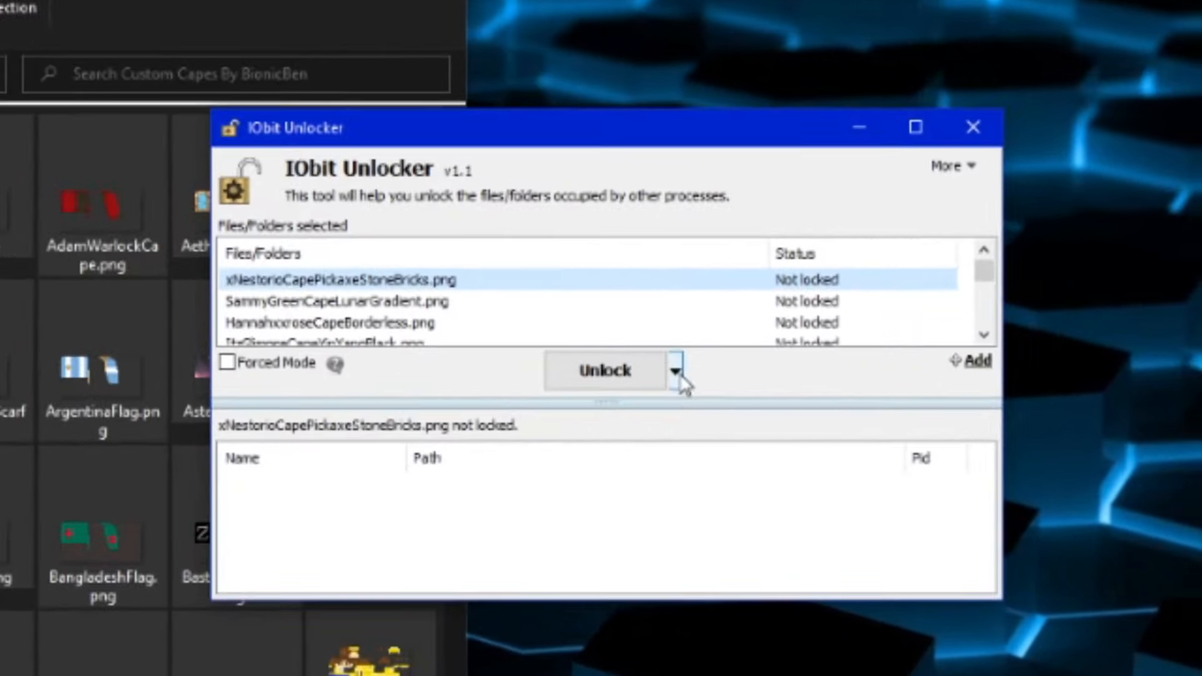
Unlock & Copy the cape PNGs into the persona folder under skin_packs
{"action": "left_click", "coordinate": [674, 370]}
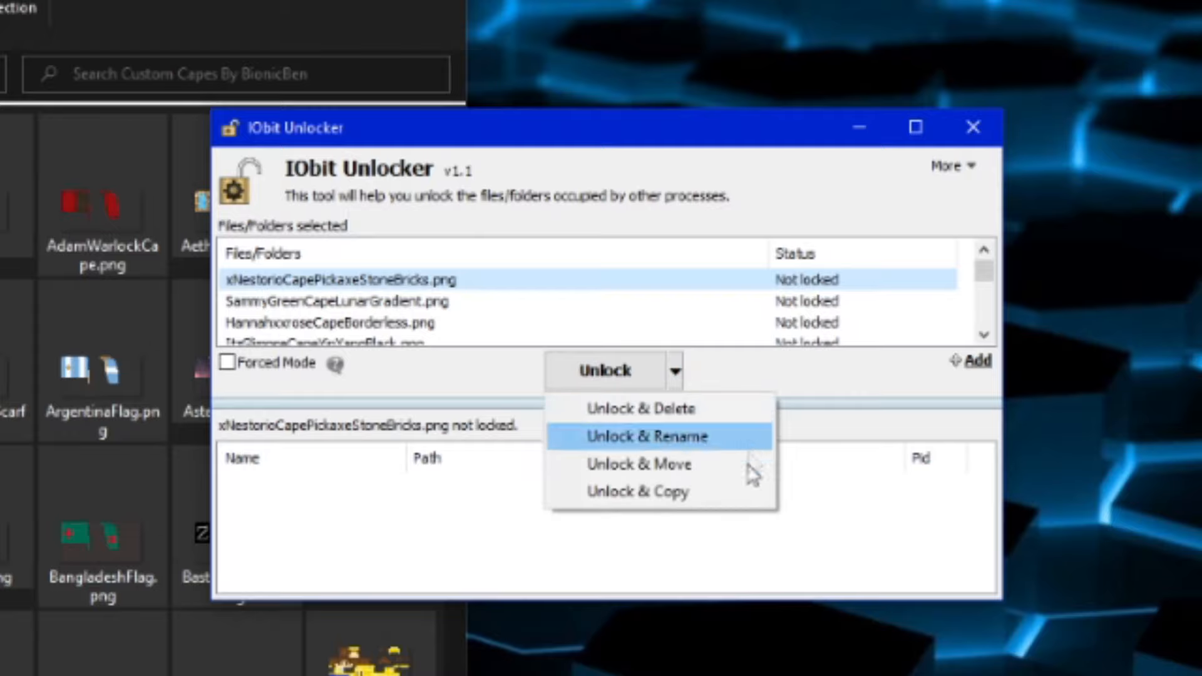
{"action": "left_click", "coordinate": [639, 492]}
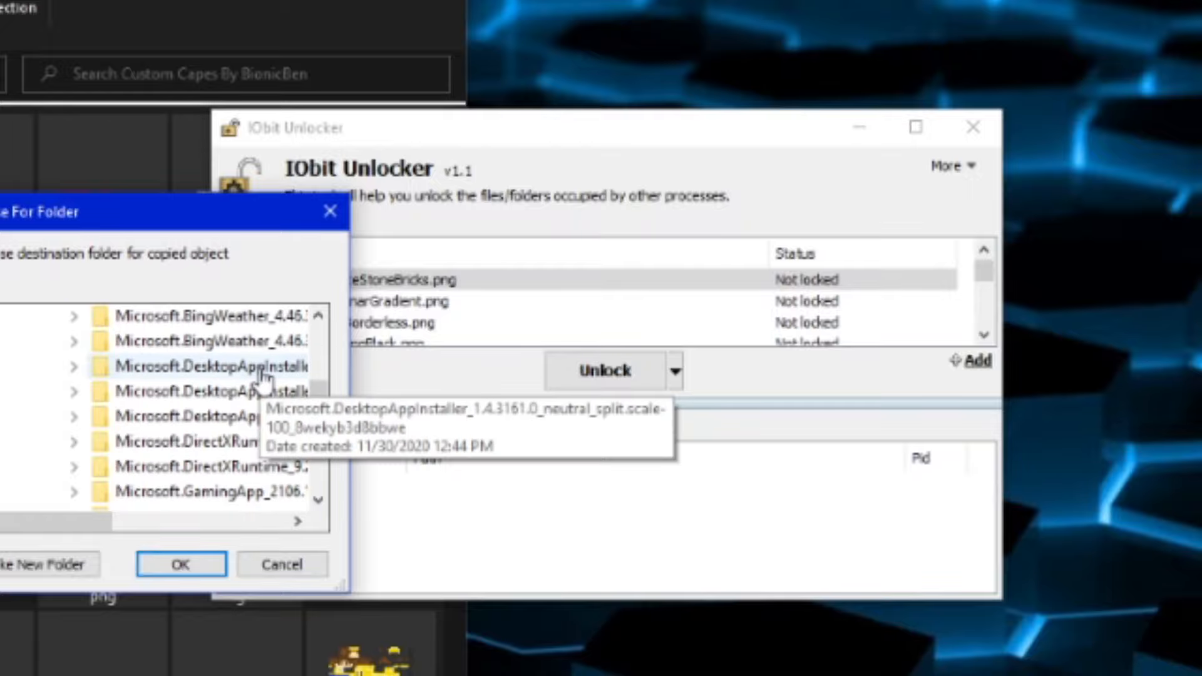
{"action": "scroll", "scroll_direction": "down", "scroll_amount": 3}
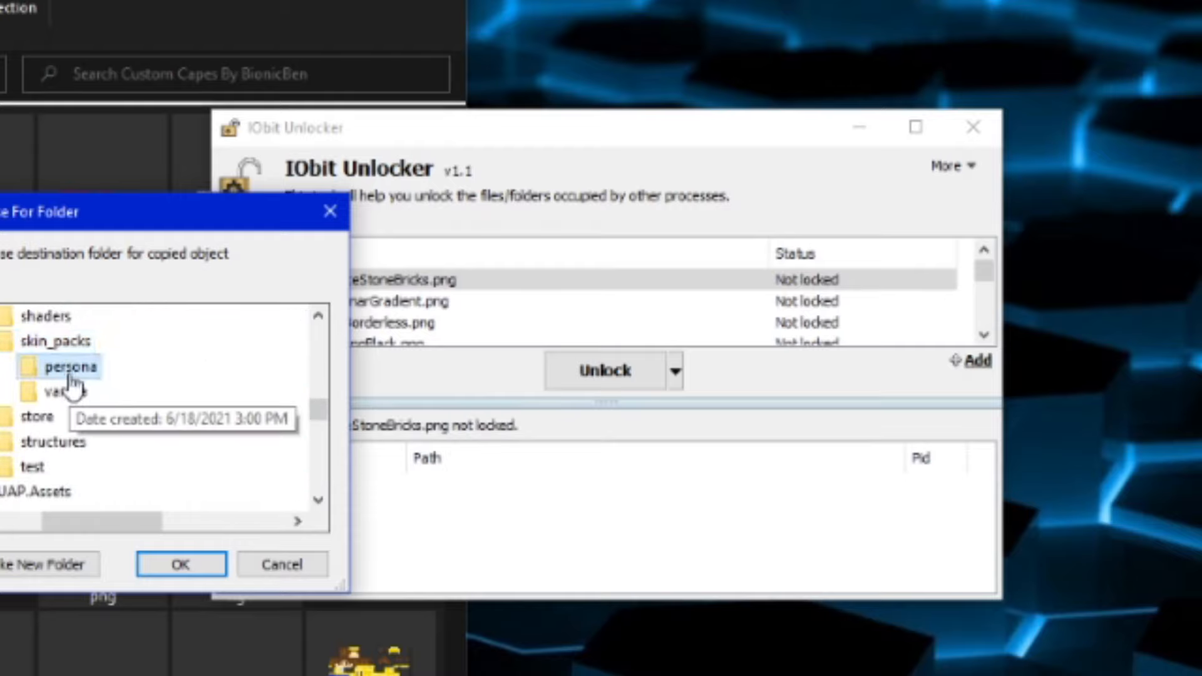
{"action": "left_click", "coordinate": [181, 564]}
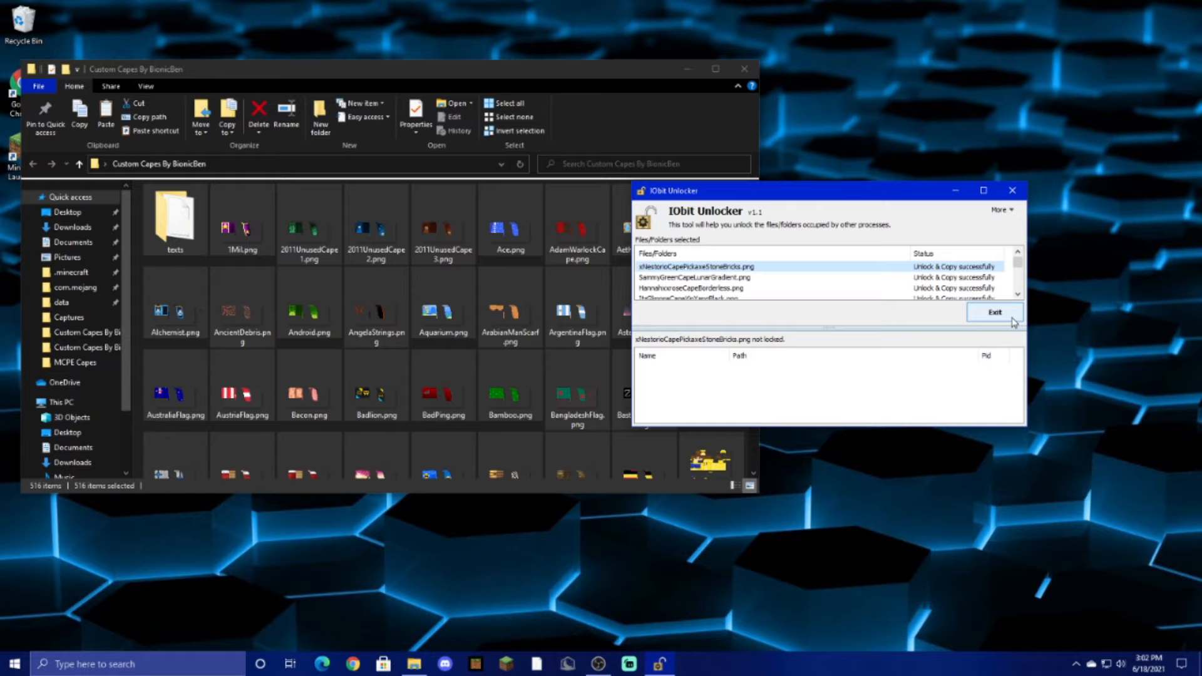
Exit IObit Unlocker and open the skins bypass .mcpack so Minecraft launches with it
{"action": "left_click", "coordinate": [994, 312]}
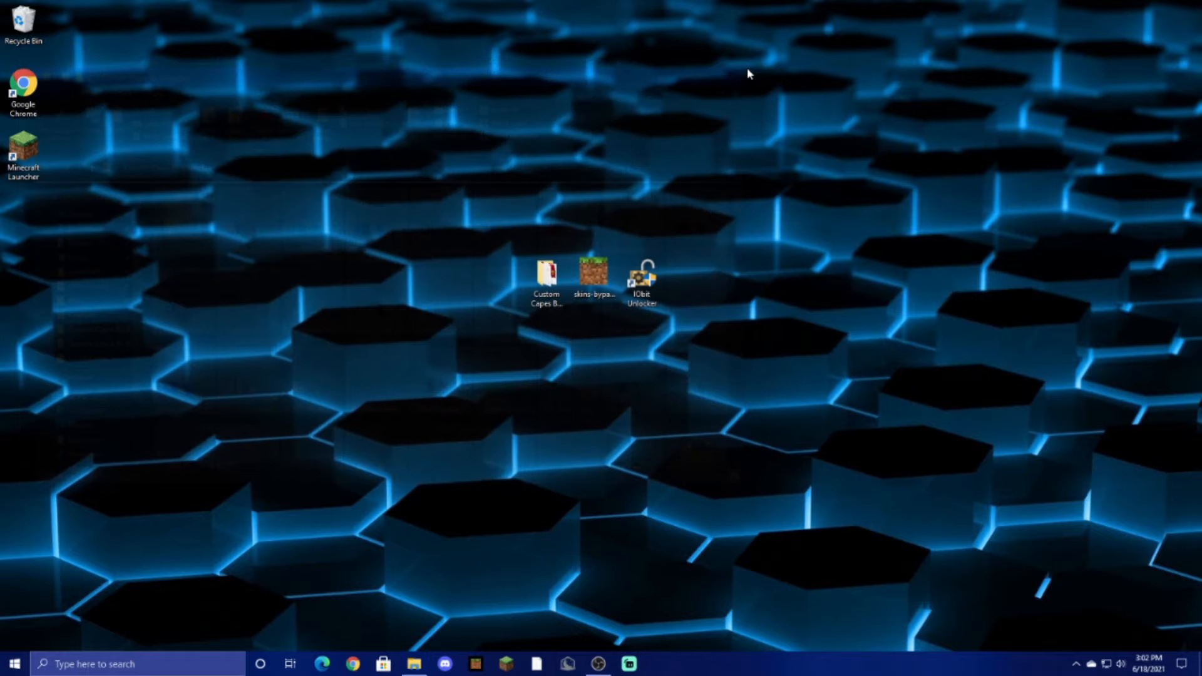
{"action": "left_click", "coordinate": [594, 276]}
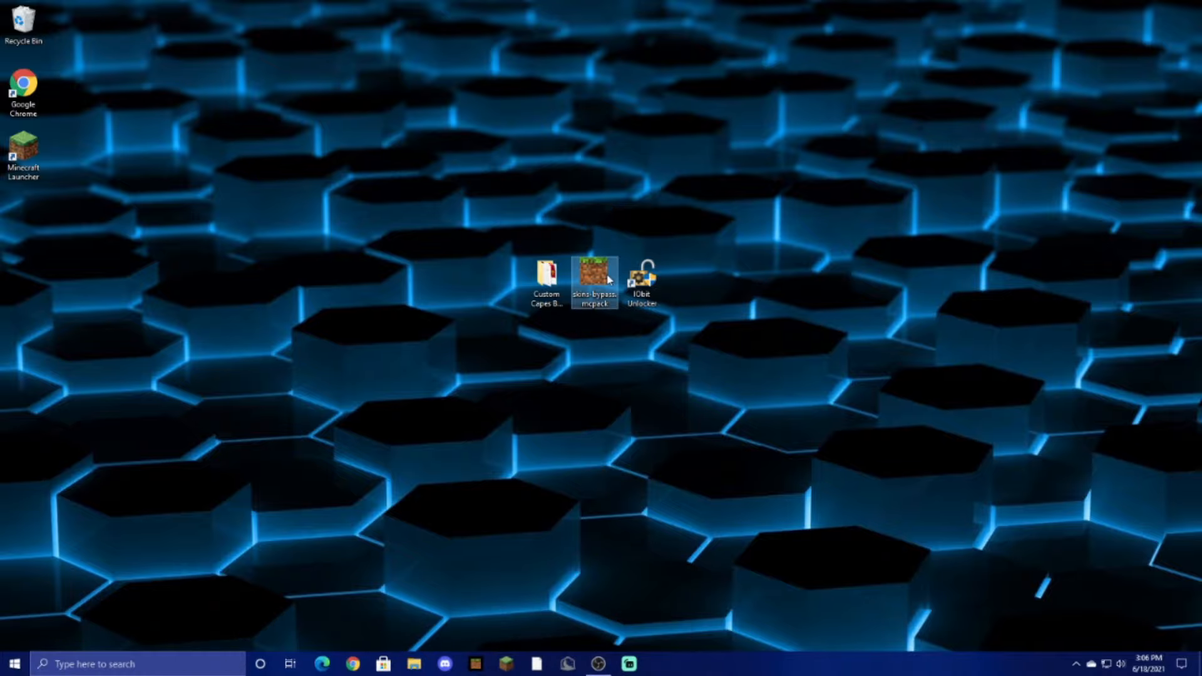
{"action": "double_click", "coordinate": [594, 278]}
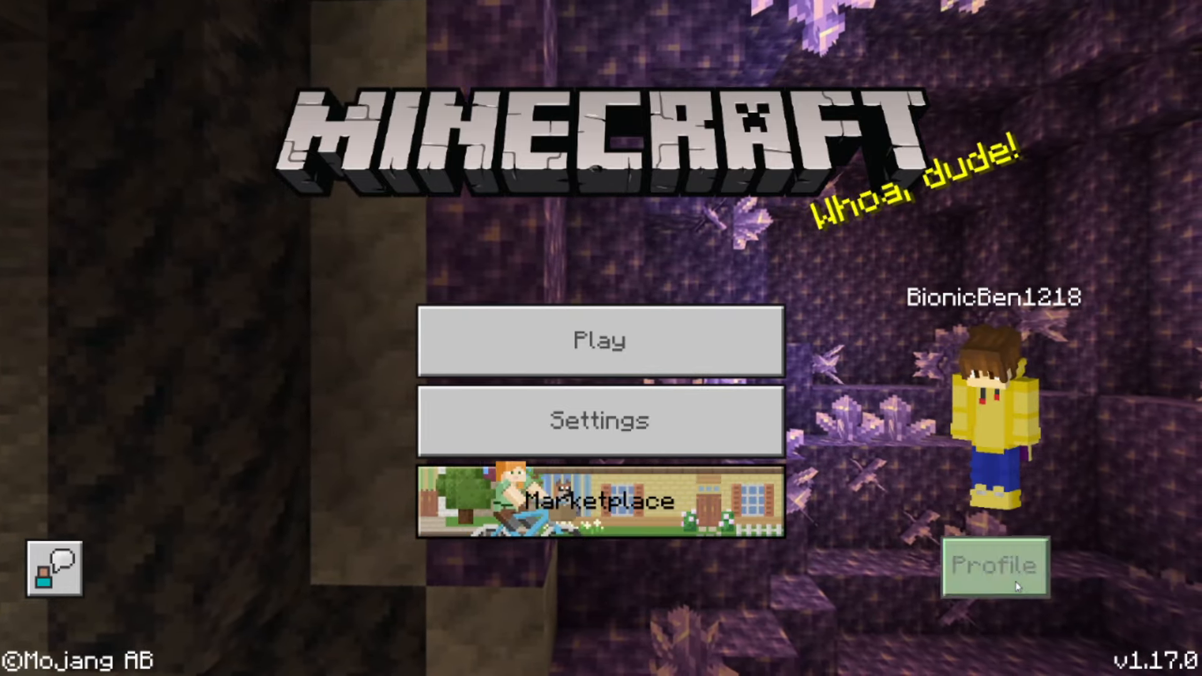
Preview capes including 2011 Unused Cape #3, Aquarium and Australia Flag, then wear one
{"action": "left_click", "coordinate": [994, 566]}
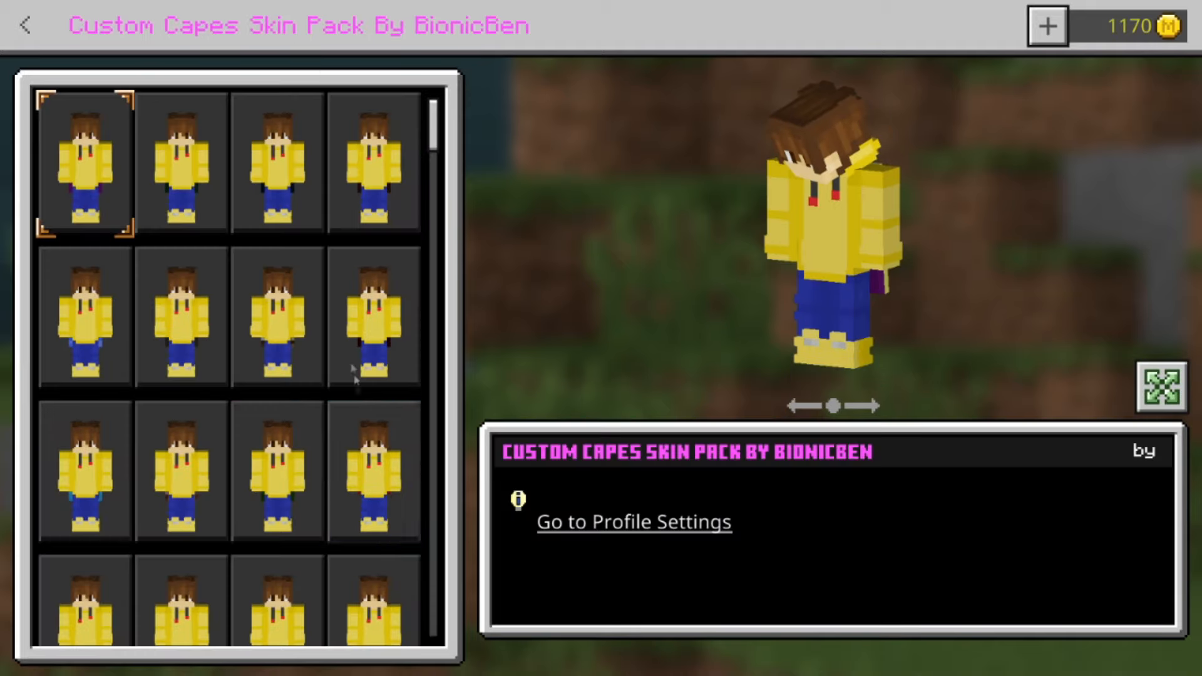
{"action": "left_click", "coordinate": [375, 161]}
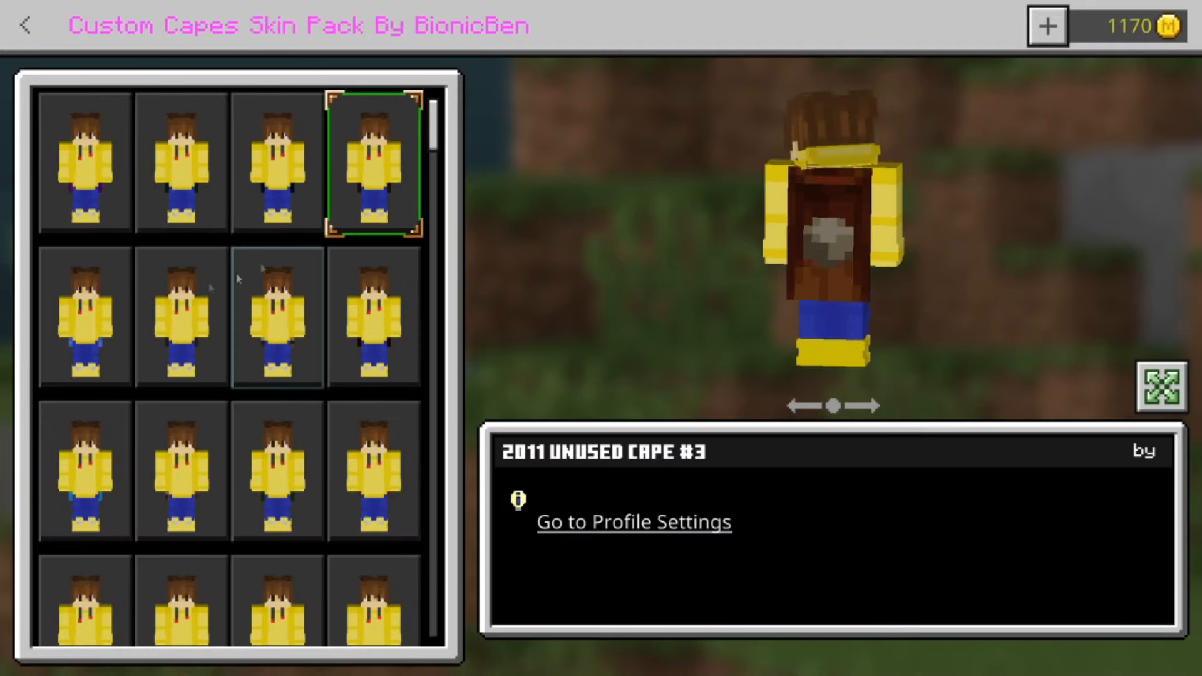
{"action": "left_click", "coordinate": [84, 472]}
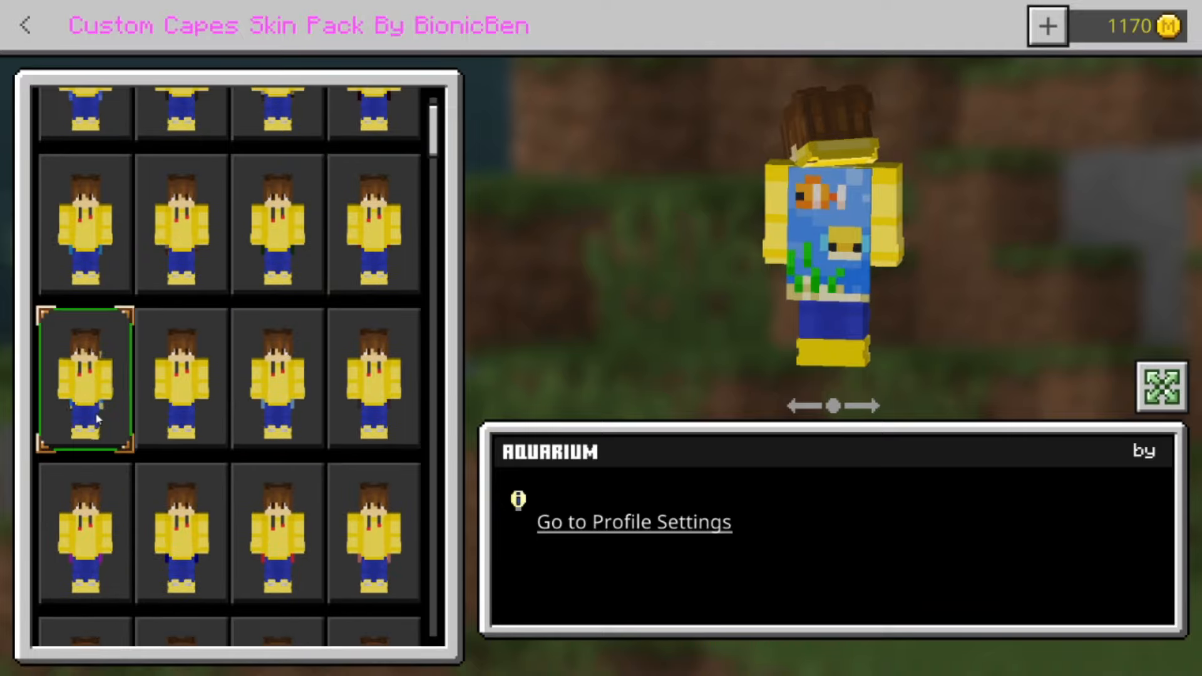
{"action": "left_click", "coordinate": [181, 288]}
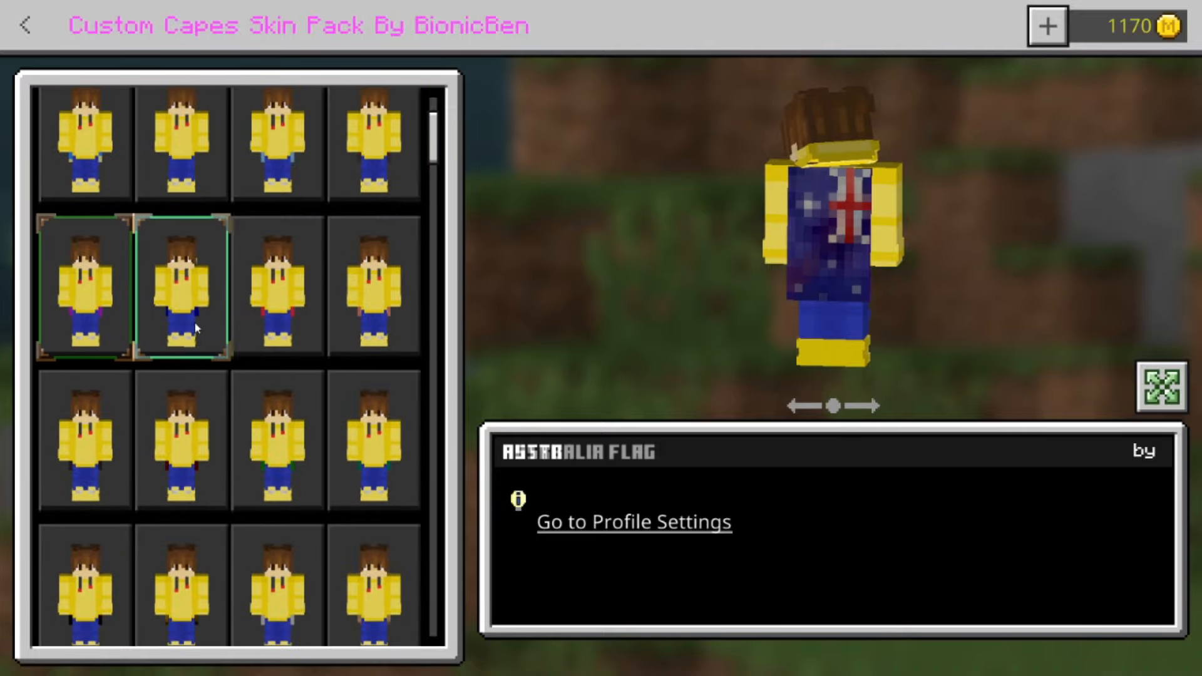
{"action": "left_click", "coordinate": [277, 441]}
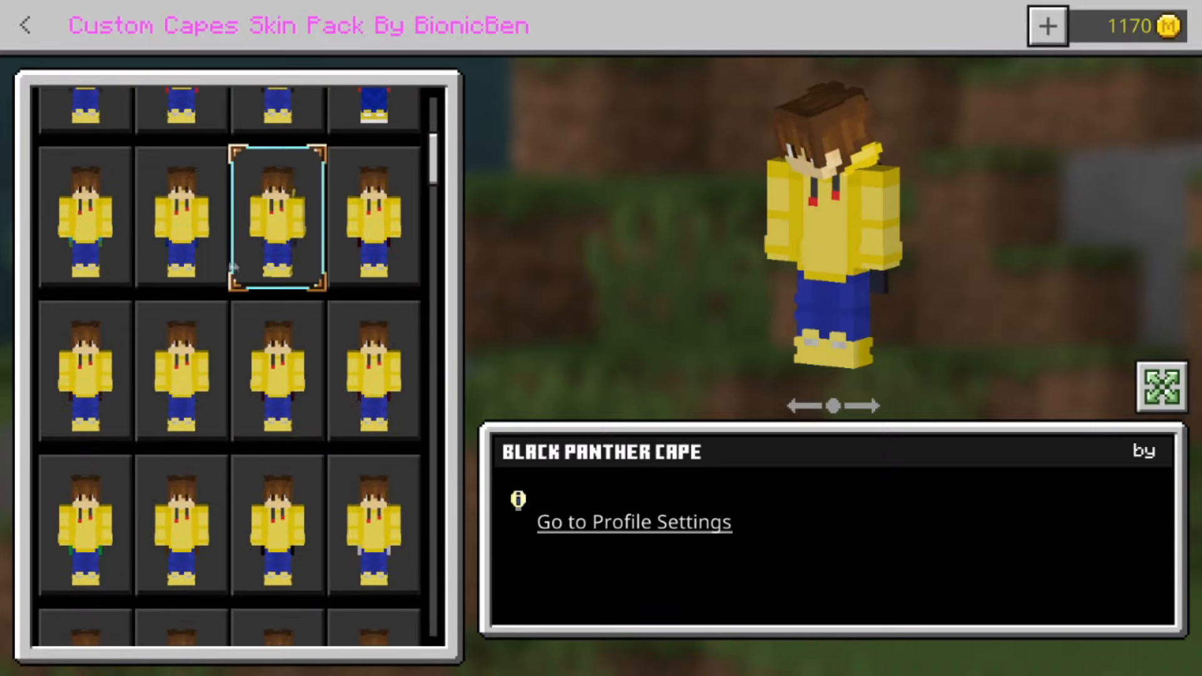
{"action": "left_click", "coordinate": [374, 217]}
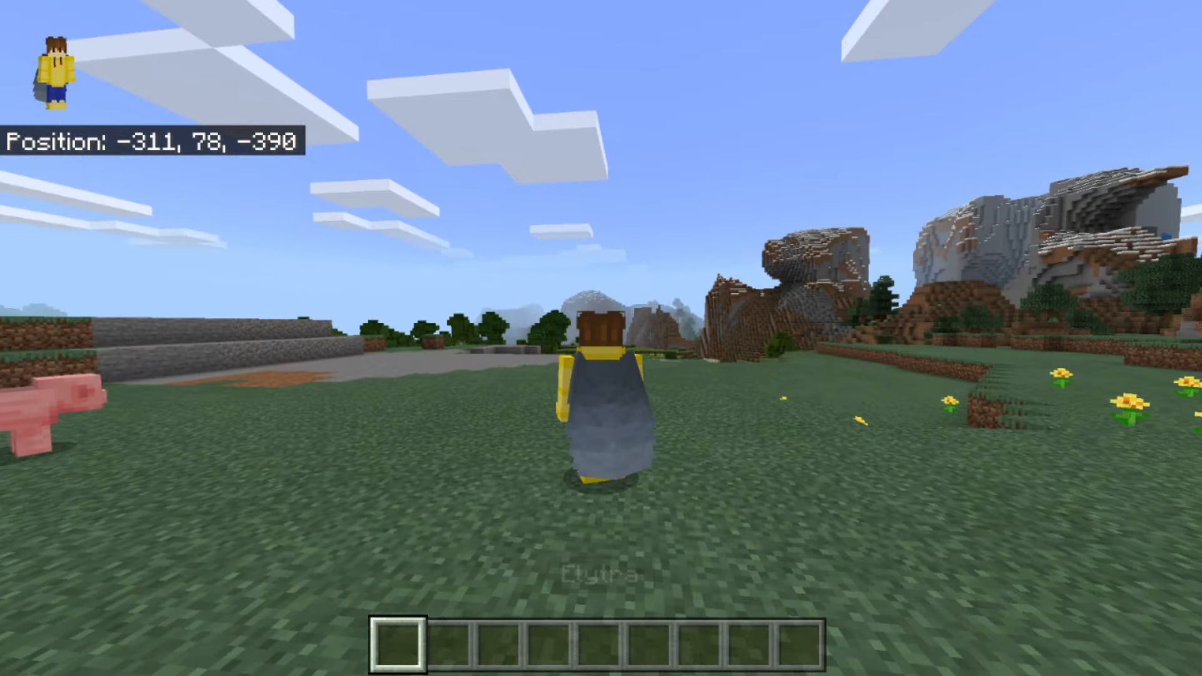
Pause the game with Escape after showing the caped character in the world
{"action": "key", "text": "Escape"}
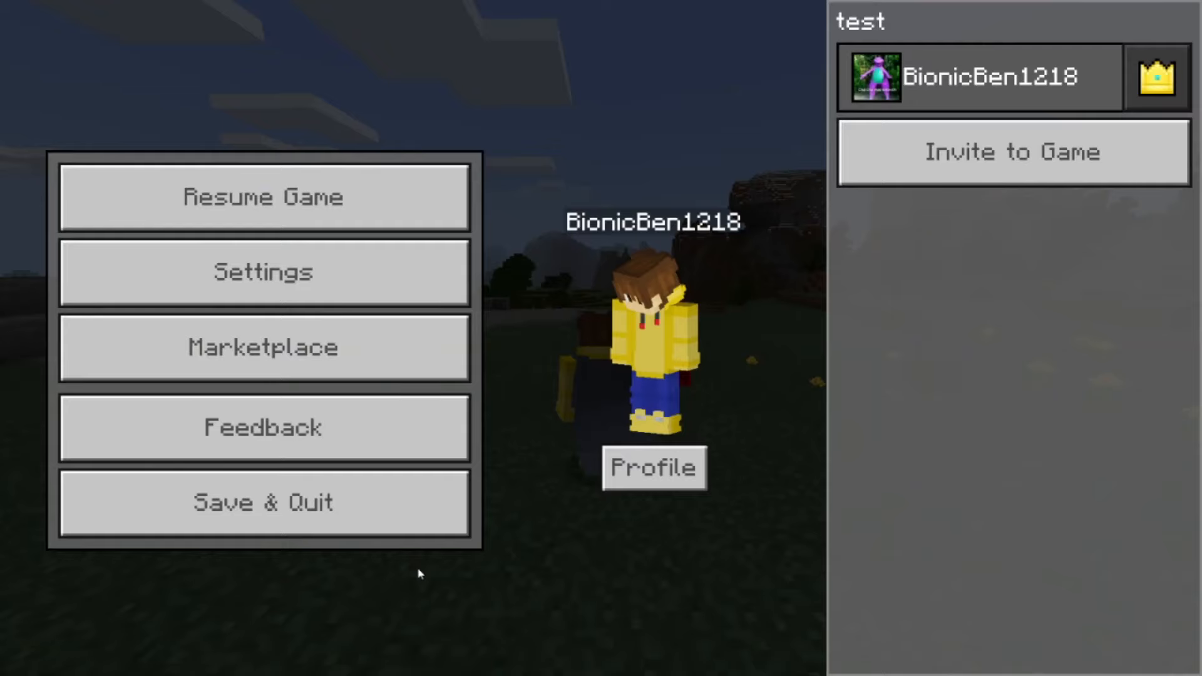
Edit the character in the Character Creator and open its Capes category
{"action": "left_click", "coordinate": [652, 468]}
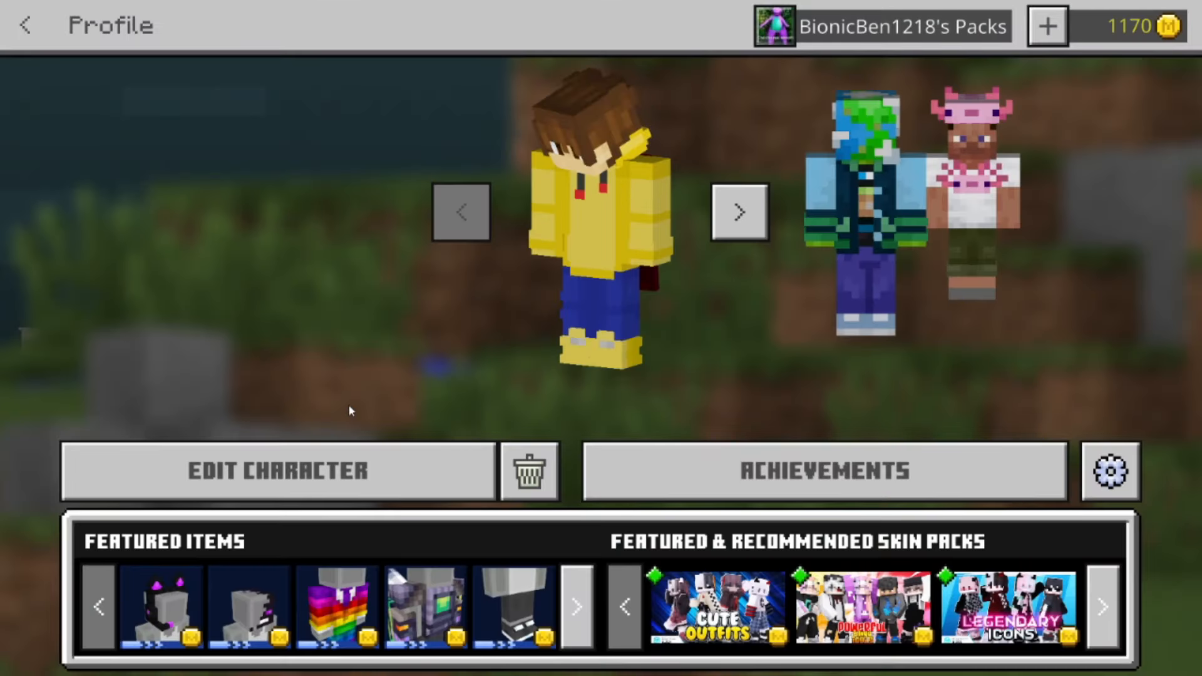
{"action": "left_click", "coordinate": [278, 471]}
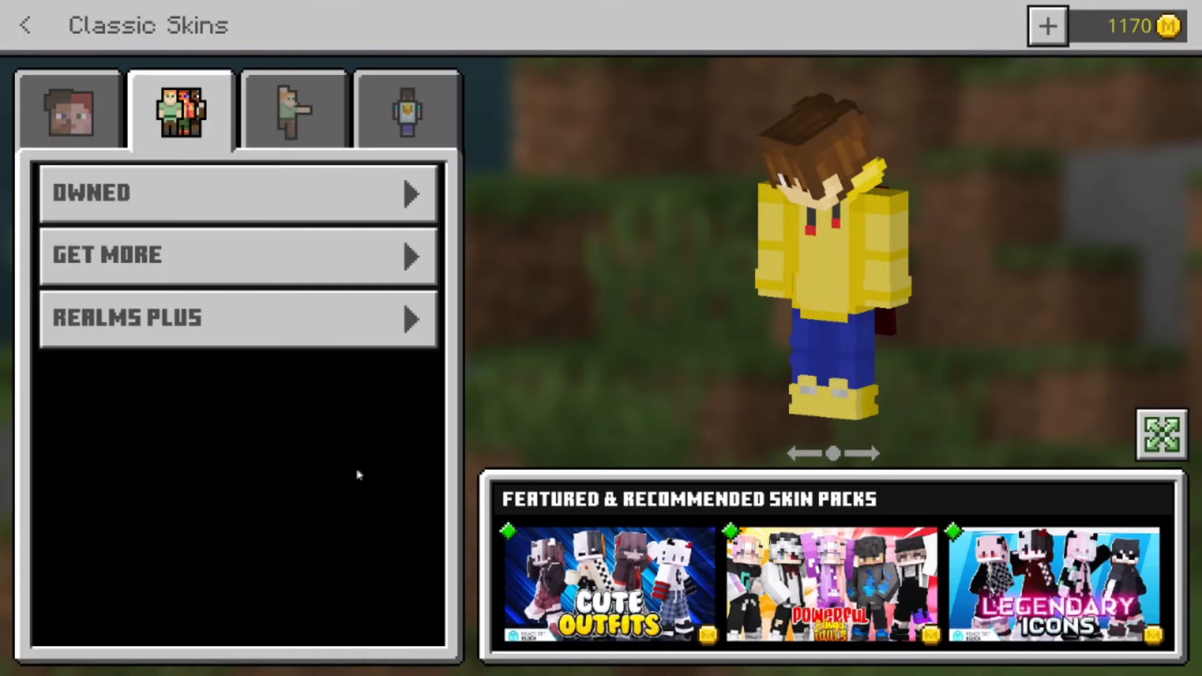
{"action": "left_click", "coordinate": [69, 109]}
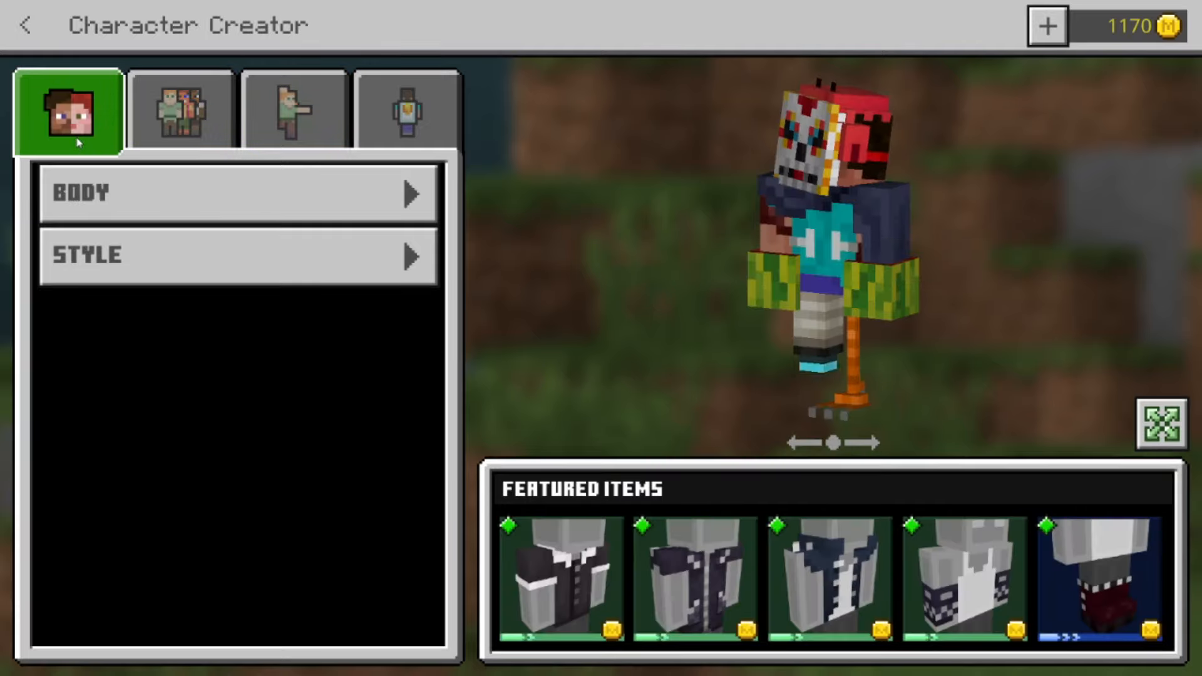
{"action": "left_click", "coordinate": [407, 110]}
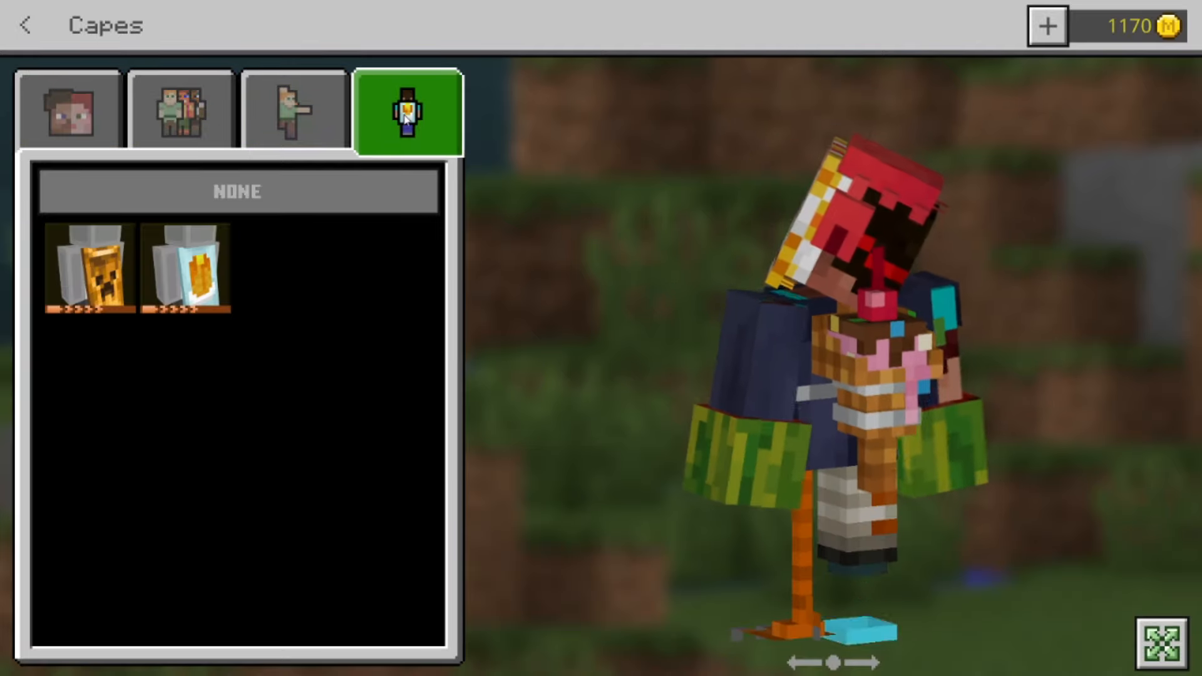
Equip the second cape, then return to Classic Skins
{"action": "left_click", "coordinate": [182, 269]}
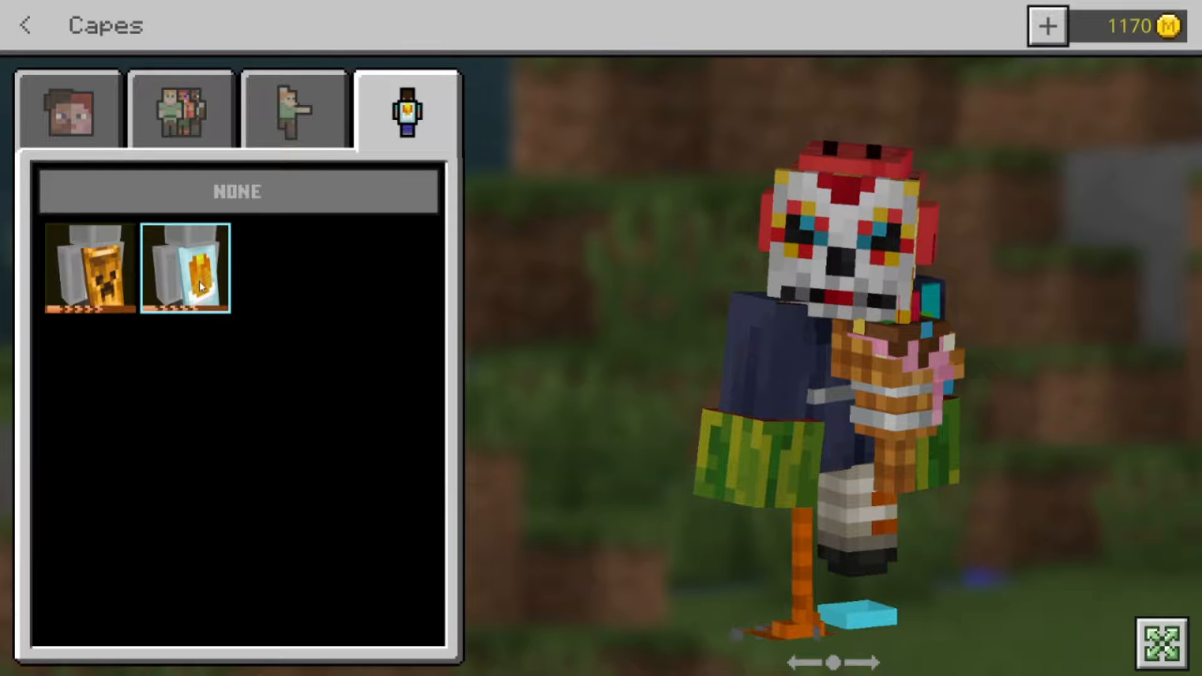
{"action": "left_click", "coordinate": [185, 267]}
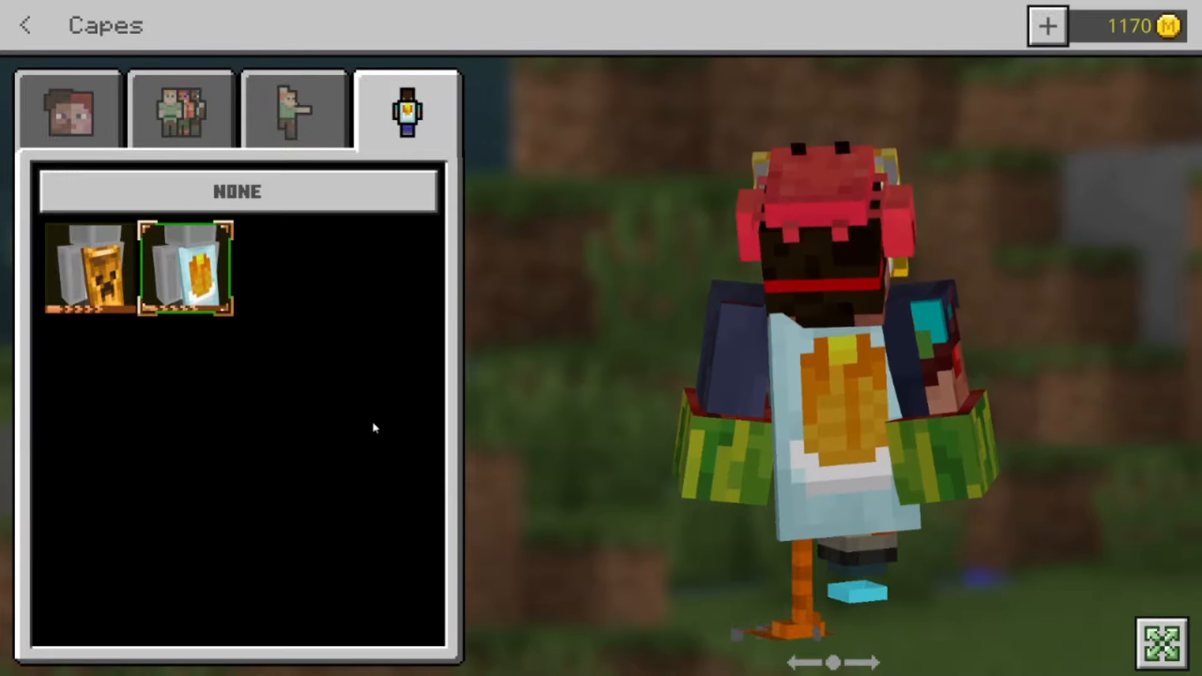
{"action": "left_click", "coordinate": [181, 109]}
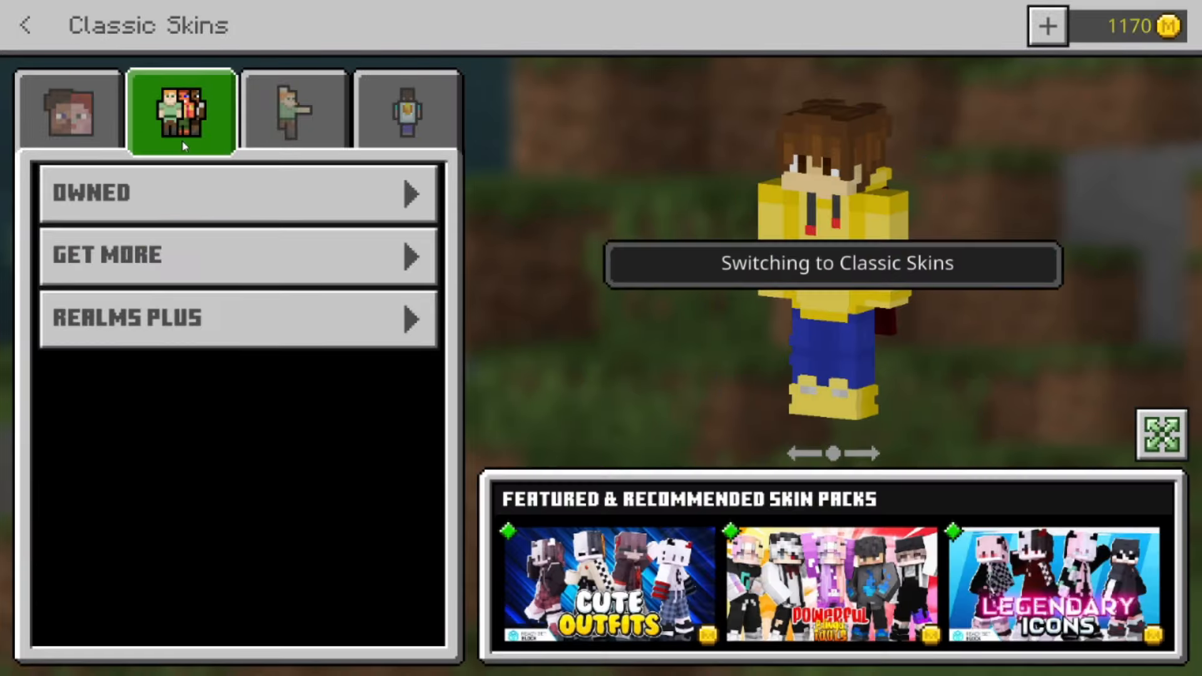